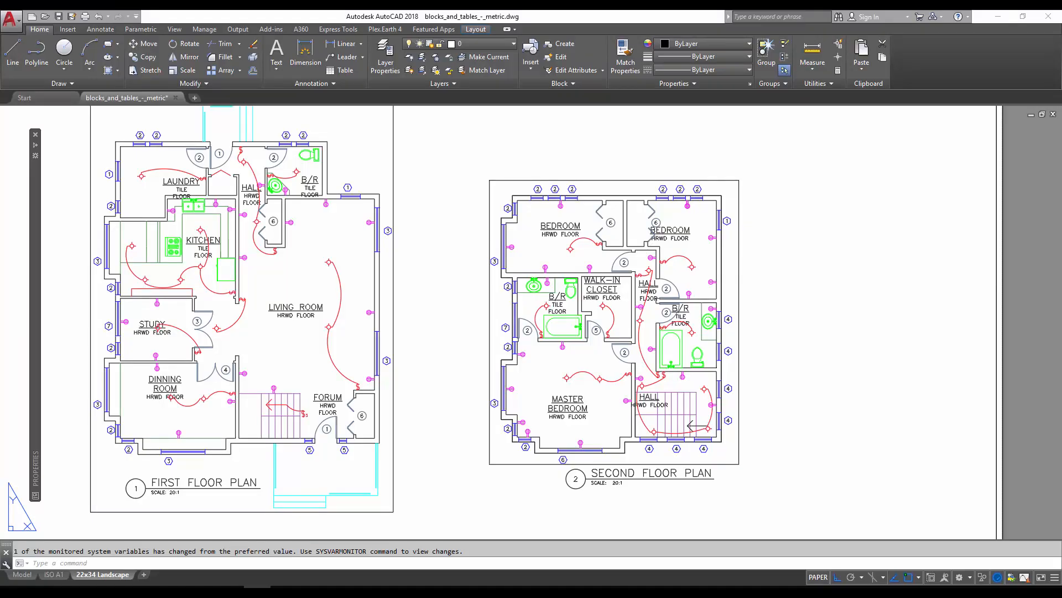
mouse_move(259, 376)
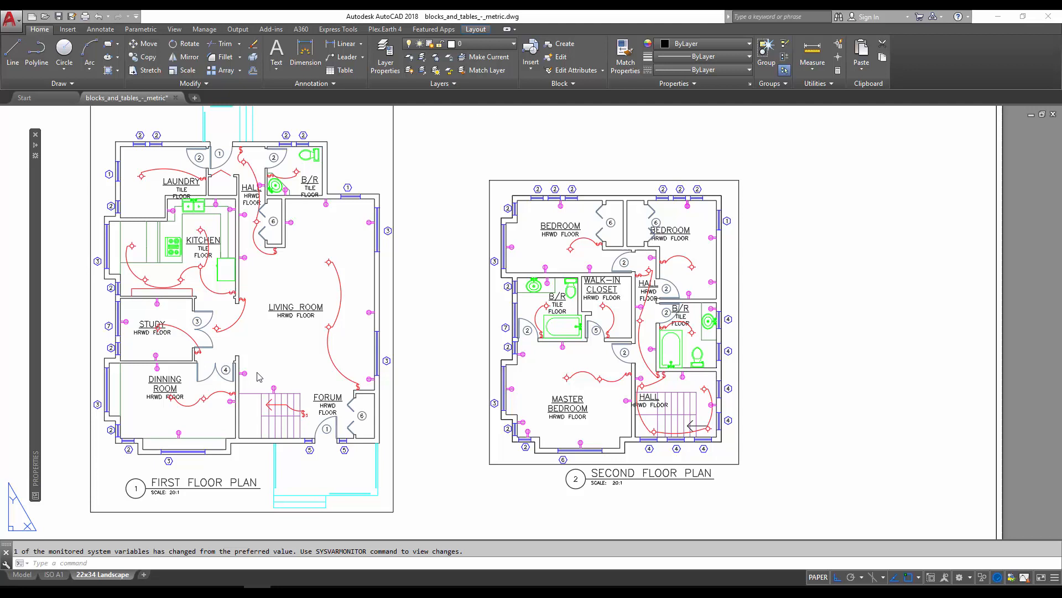
mouse_move(282, 362)
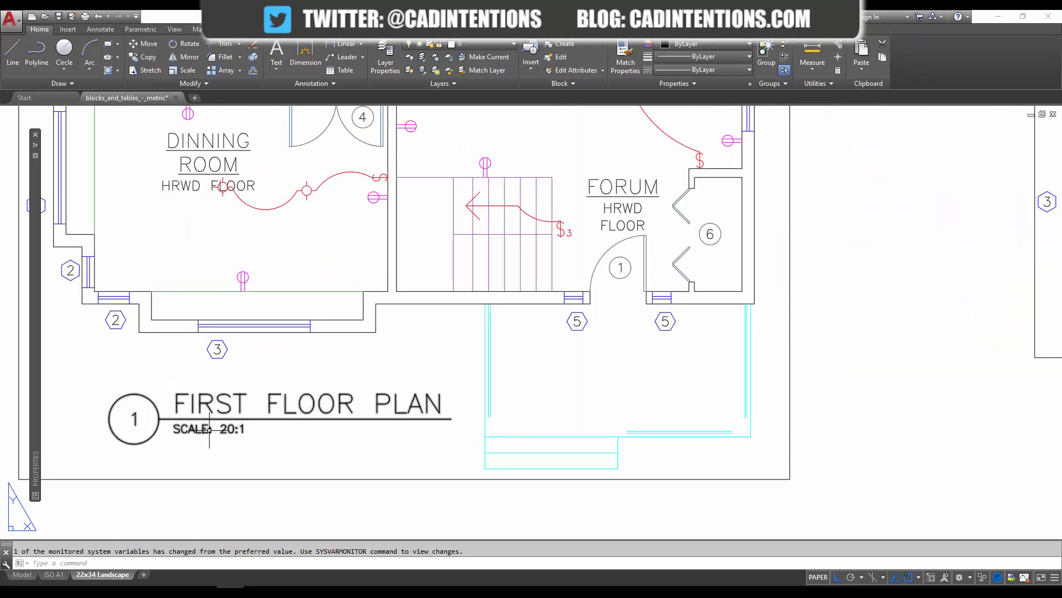
mouse_move(278, 445)
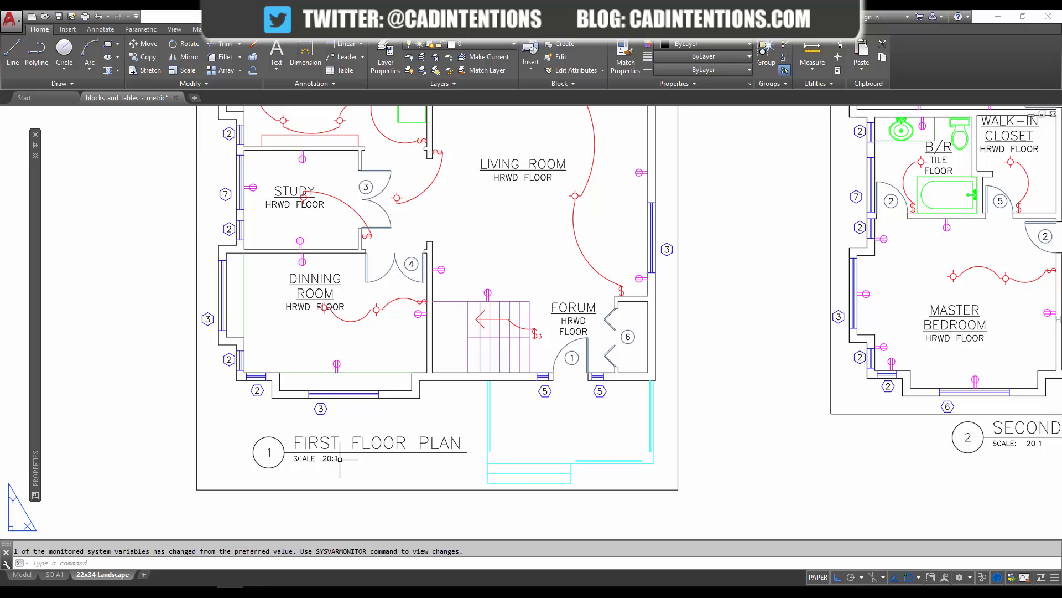
Delete the hard-coded 20:1 from the title's VIEWPORTSCALE value, leaving only 'SCALE:'
double_click(333, 458)
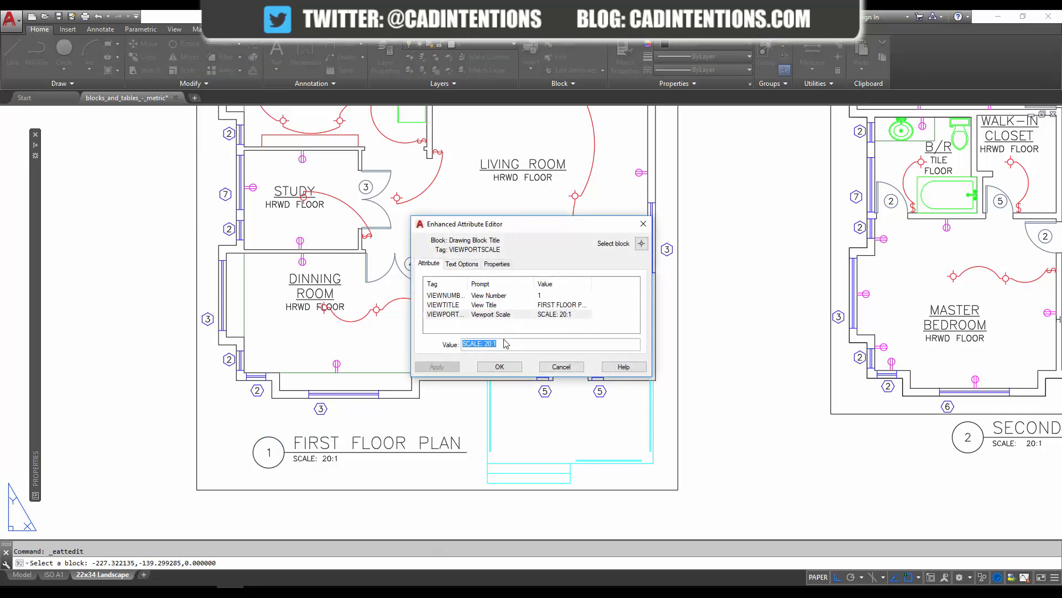
left_click(514, 343)
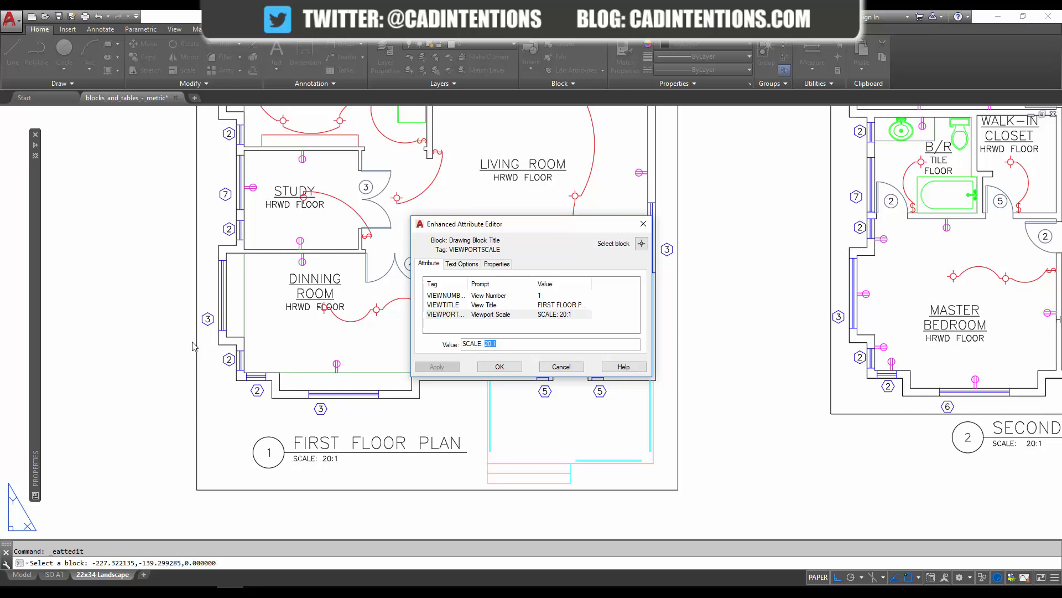
mouse_move(424, 426)
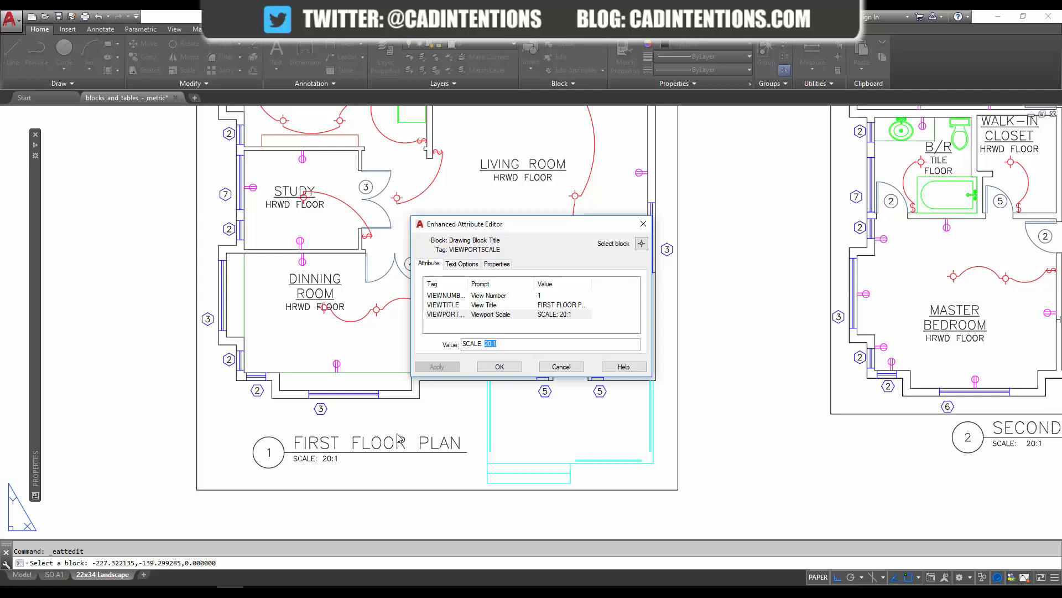
mouse_move(518, 396)
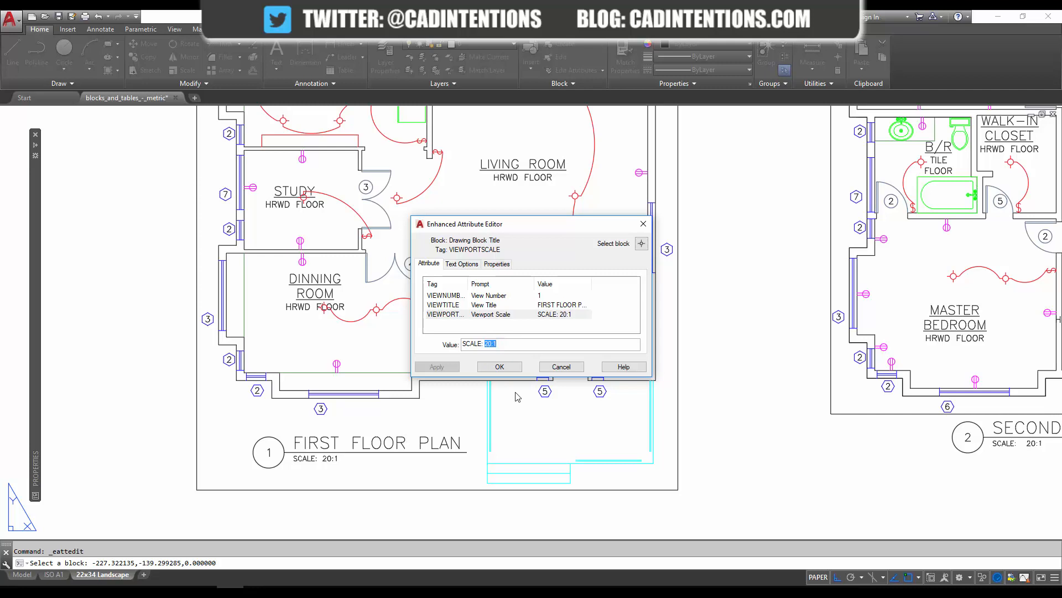
left_click(517, 344)
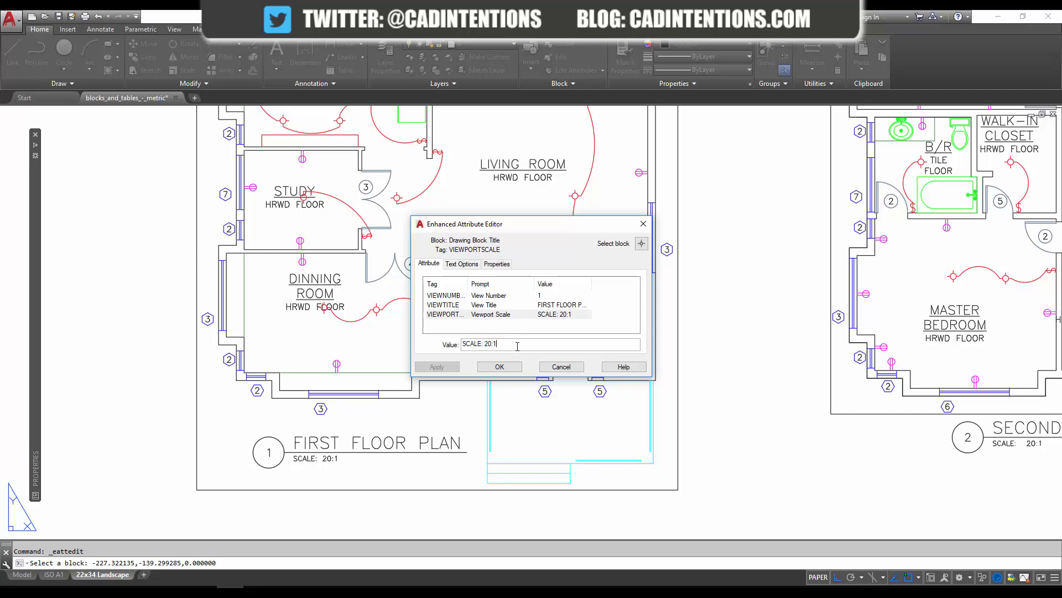
double_click(490, 343)
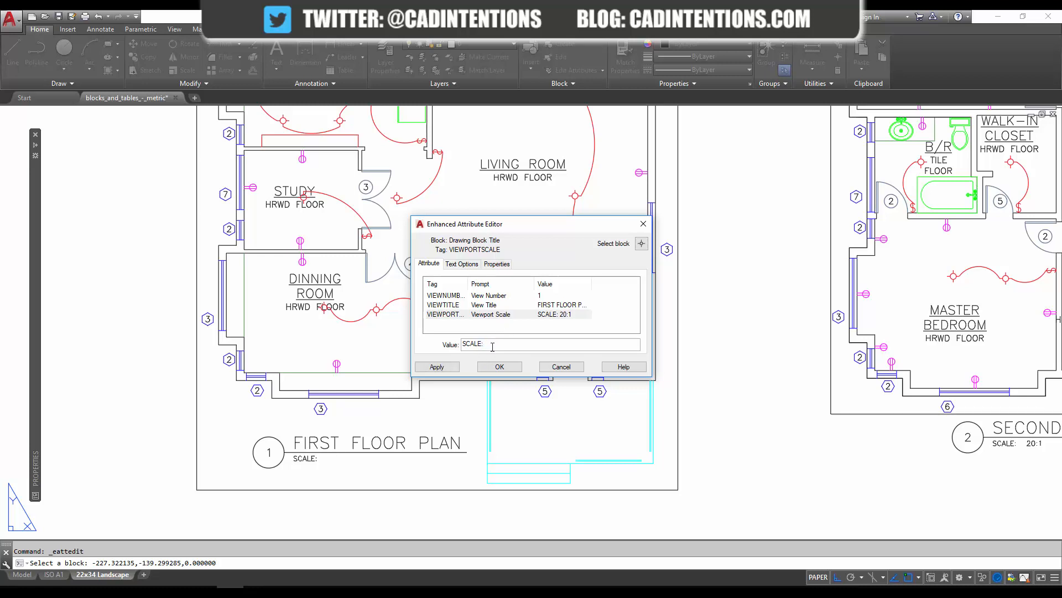
right_click(492, 344)
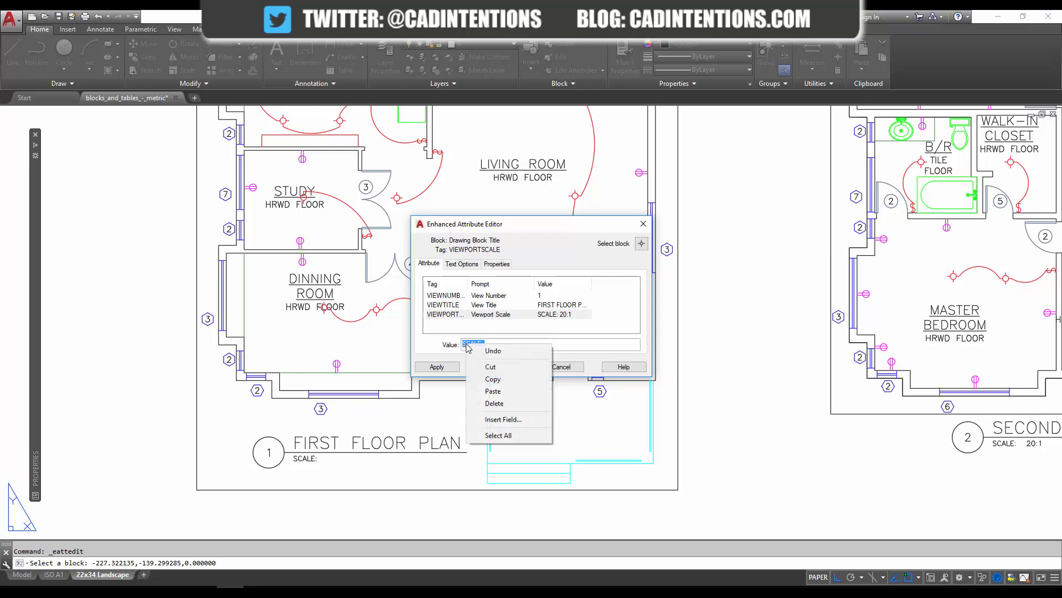
mouse_move(540, 389)
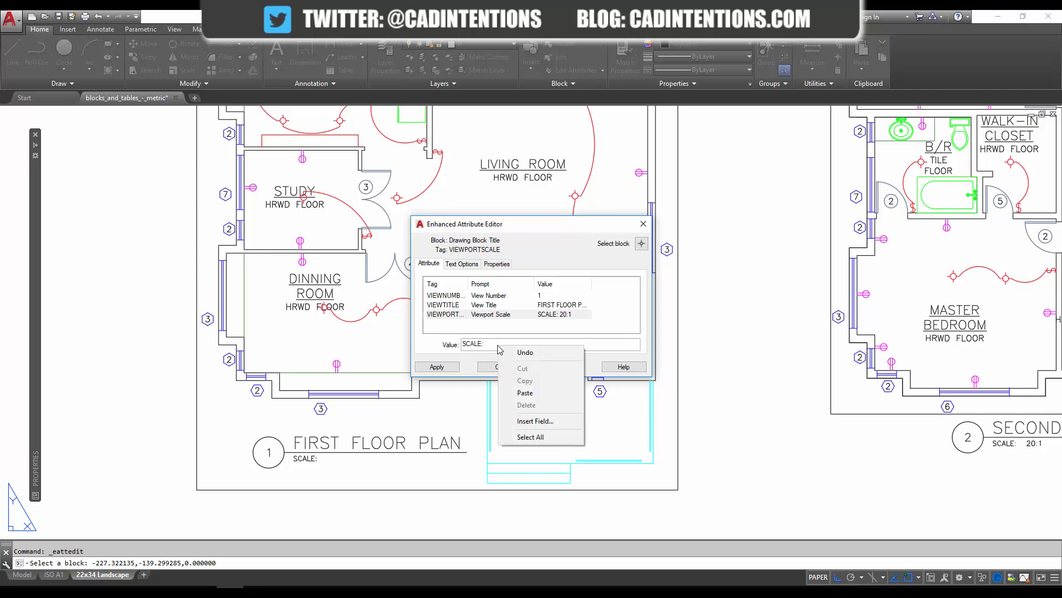
mouse_move(536, 420)
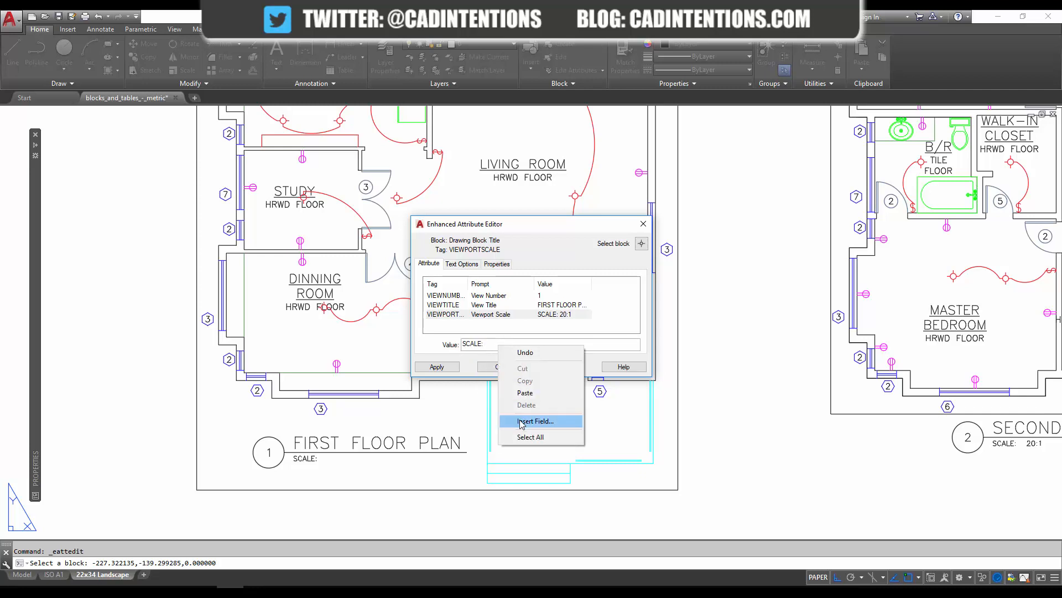
Insert an Object field reading the viewport's Custom scale in #:1 format, previewing 20:1
left_click(535, 420)
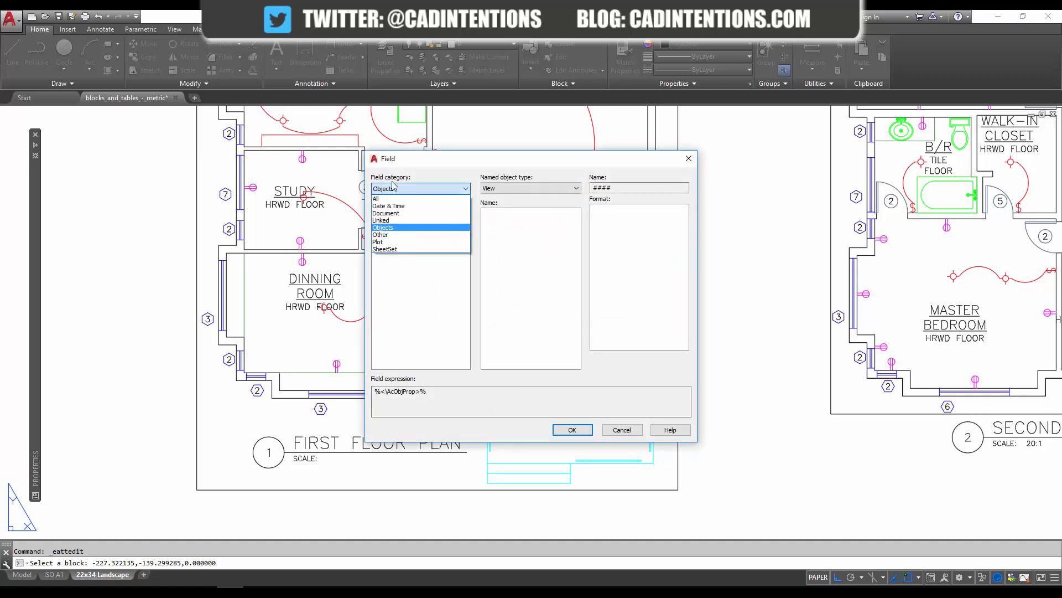
left_click(375, 199)
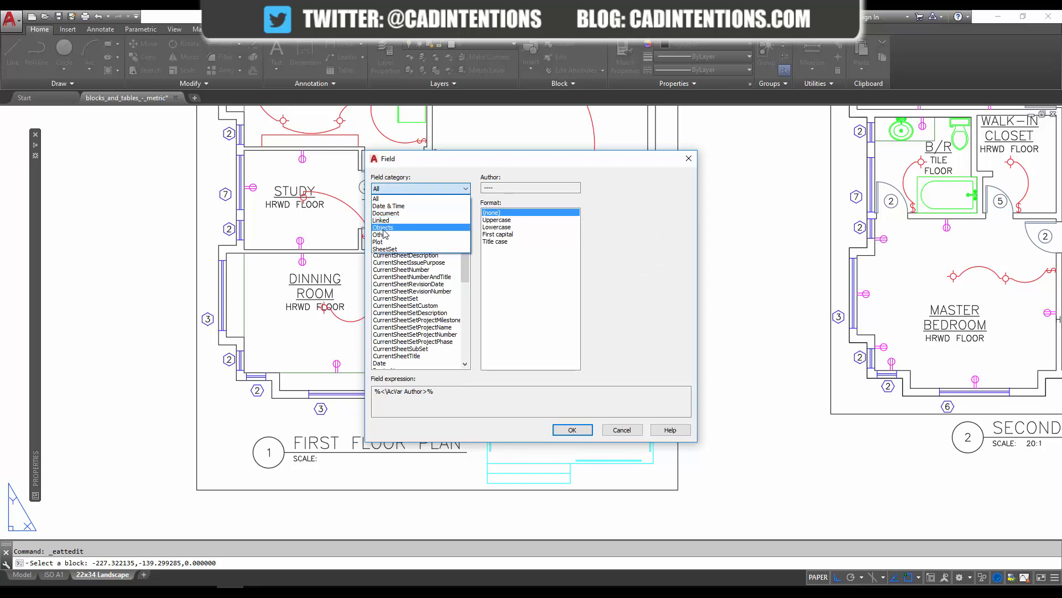
left_click(383, 228)
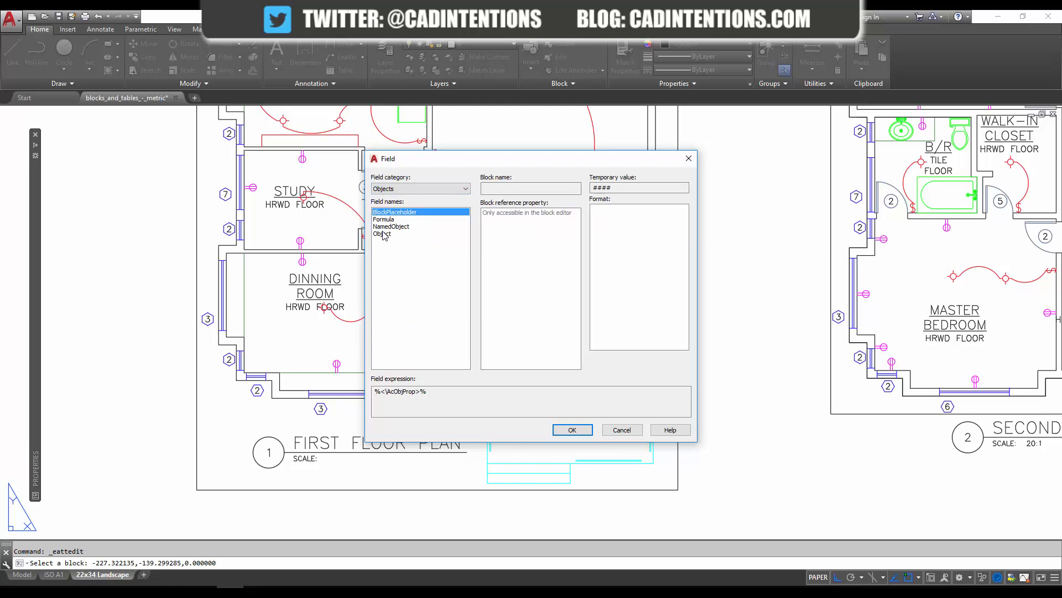
left_click(382, 233)
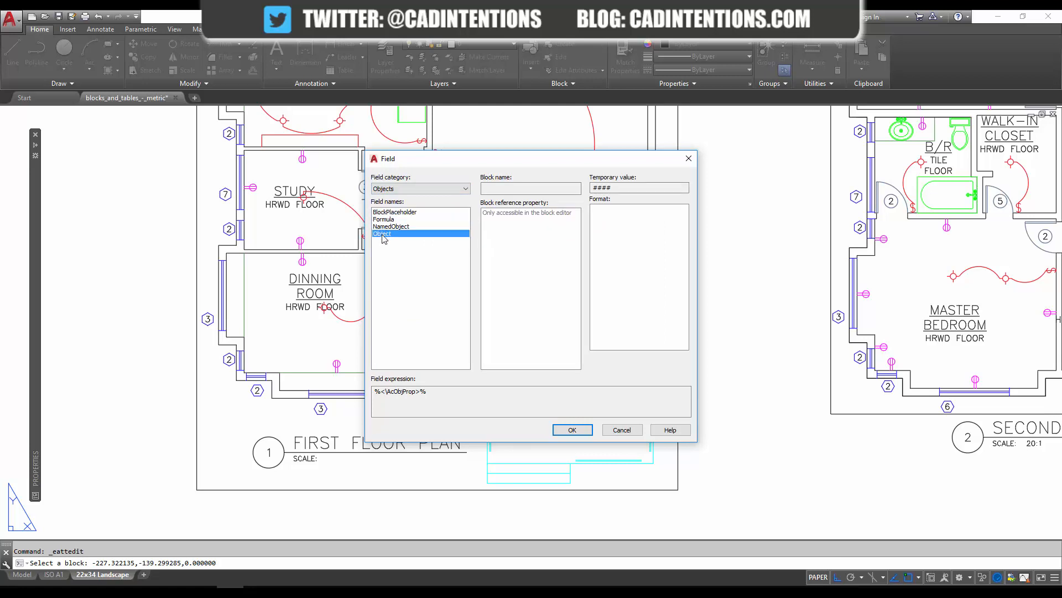
left_click(382, 234)
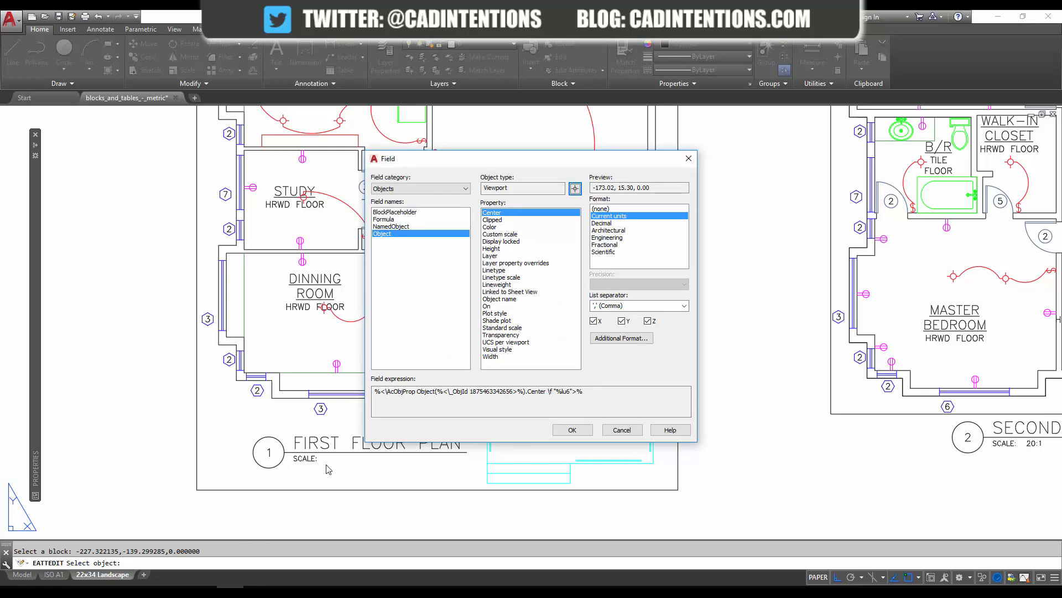
mouse_move(492, 236)
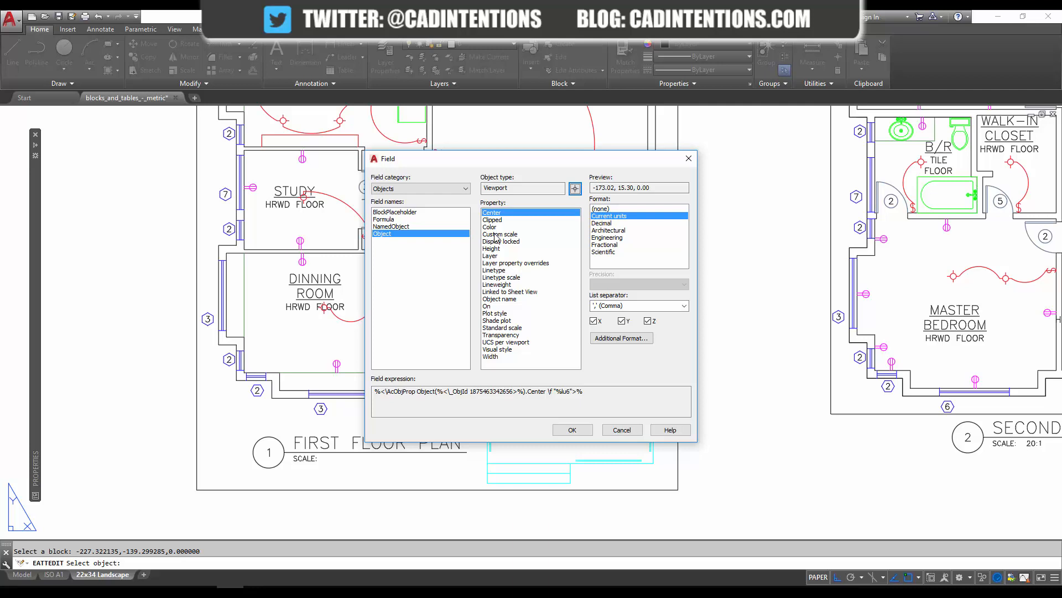
left_click(499, 234)
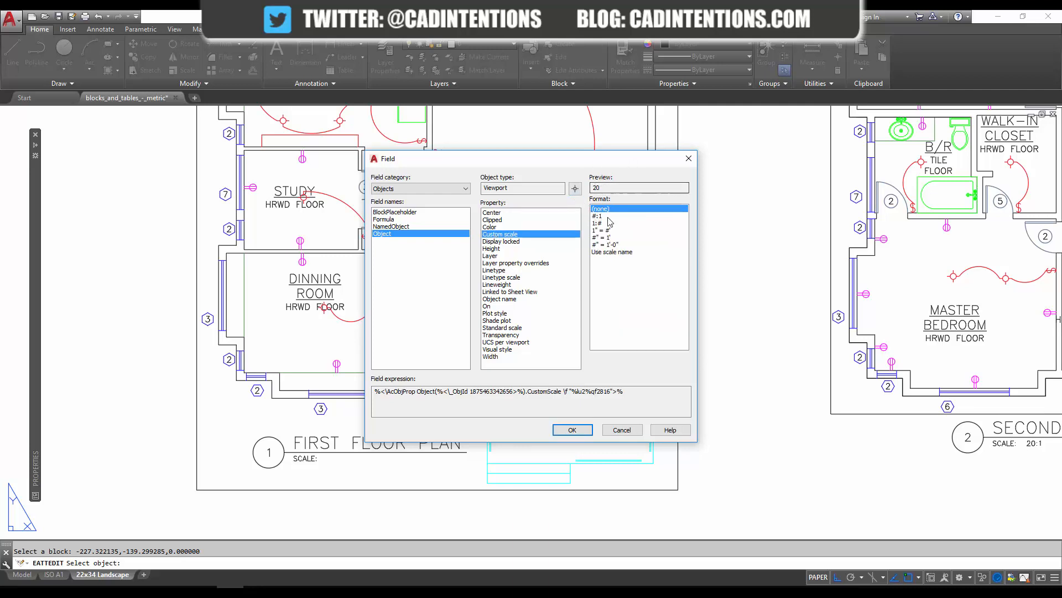
mouse_move(607, 223)
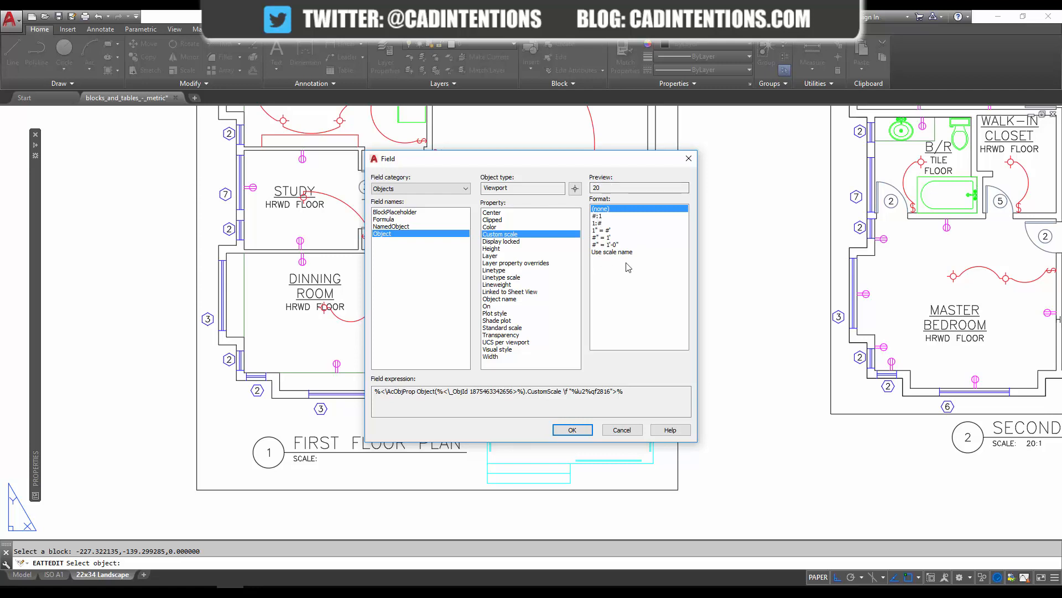
left_click(596, 216)
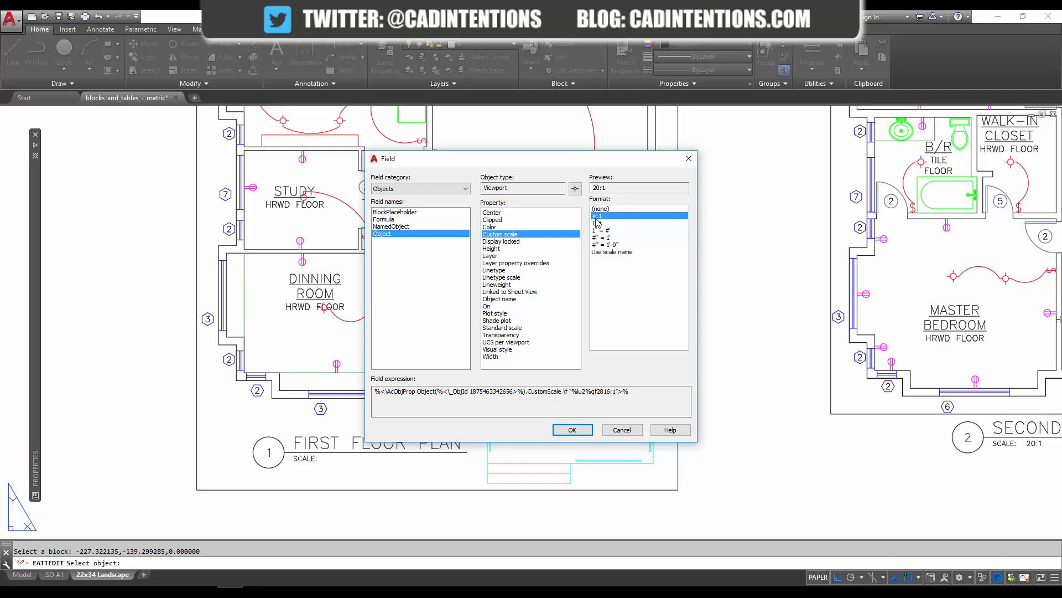
mouse_move(600, 222)
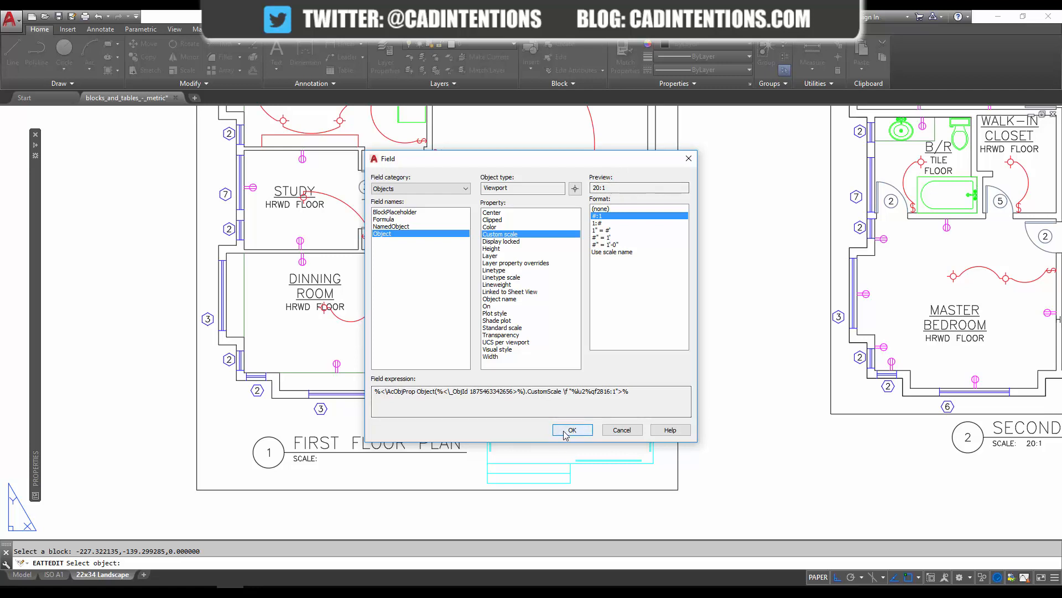
left_click(572, 430)
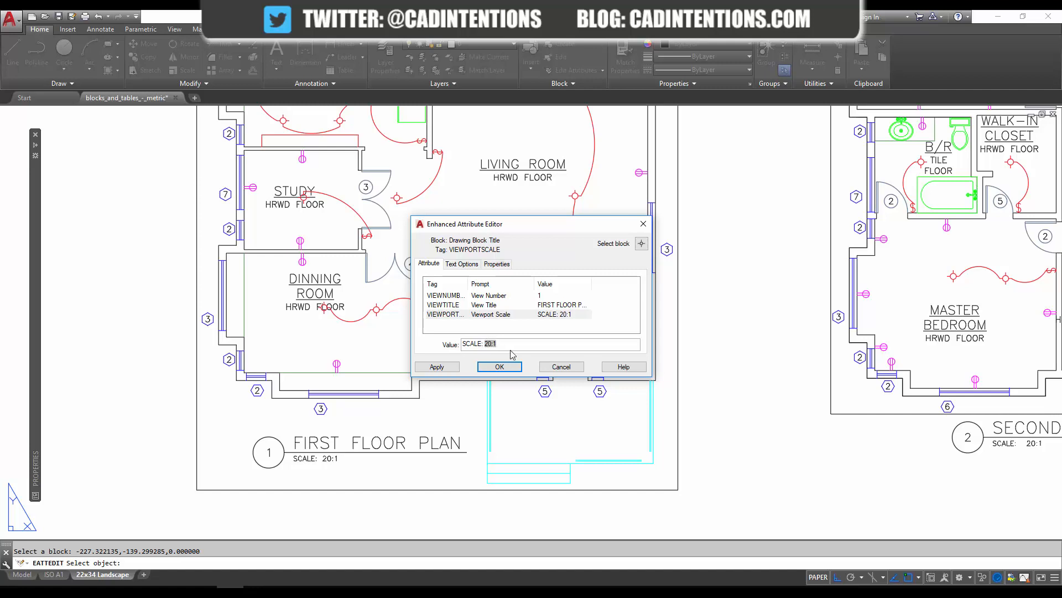
Accept the attribute edit so the title shows the field-driven SCALE: 20:1
left_click(499, 343)
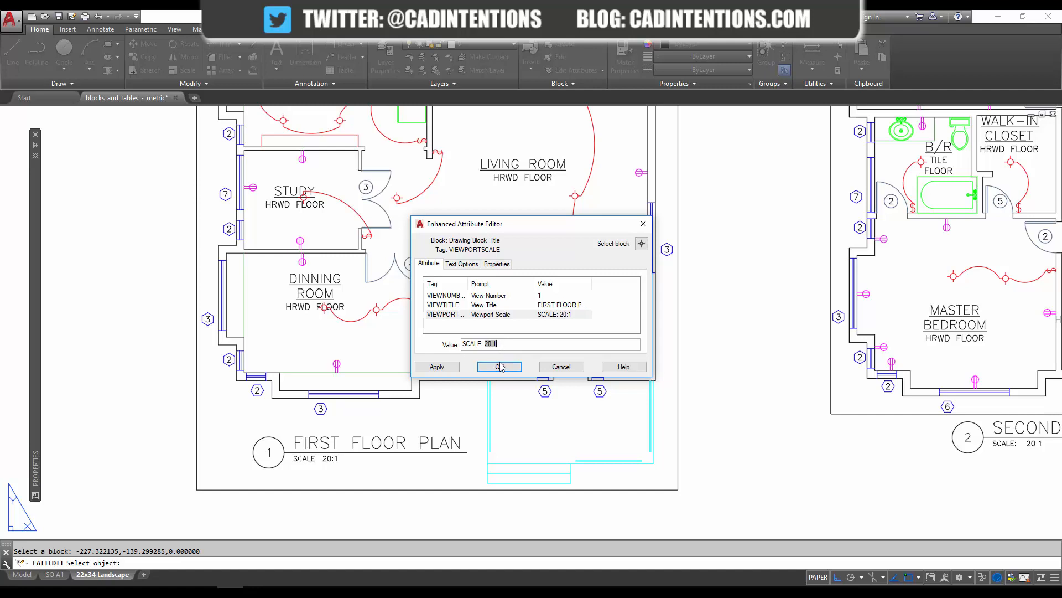
left_click(499, 366)
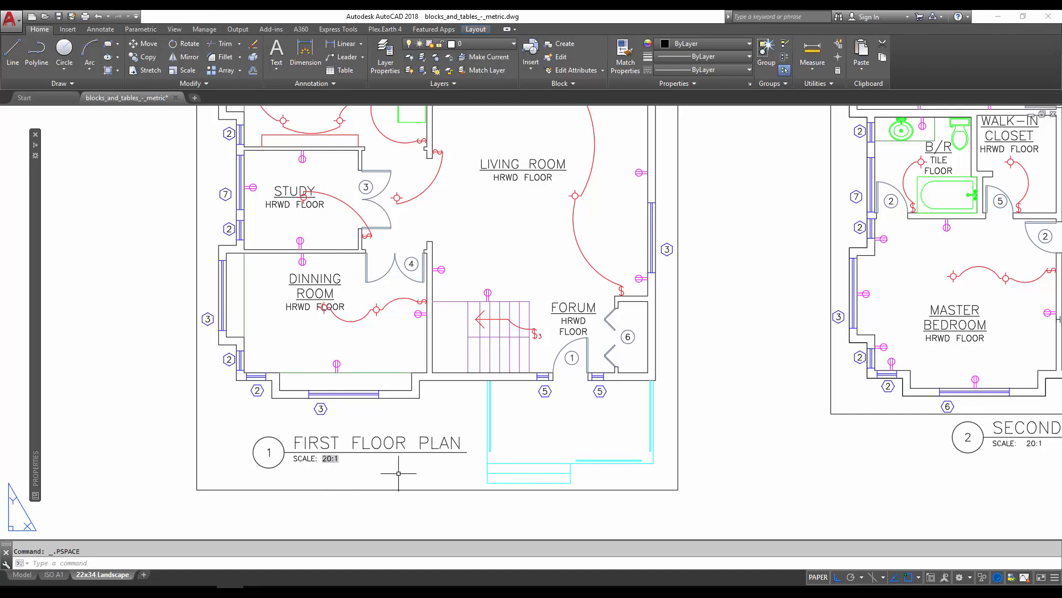
Change the viewport's custom scale to 15 and REGEN so the label reads SCALE: 15:1
left_click(399, 474)
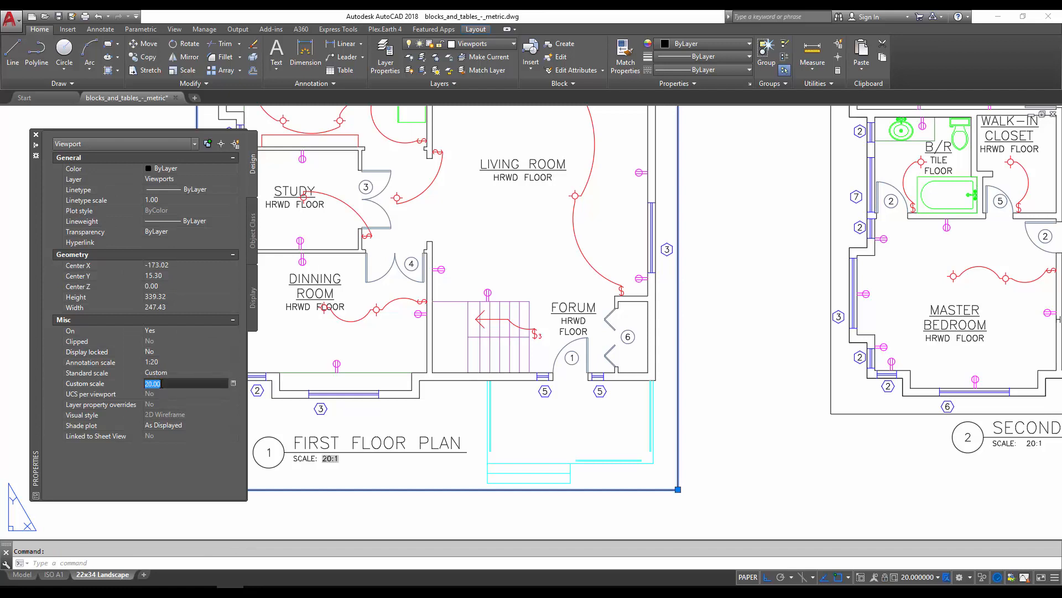
type("15")
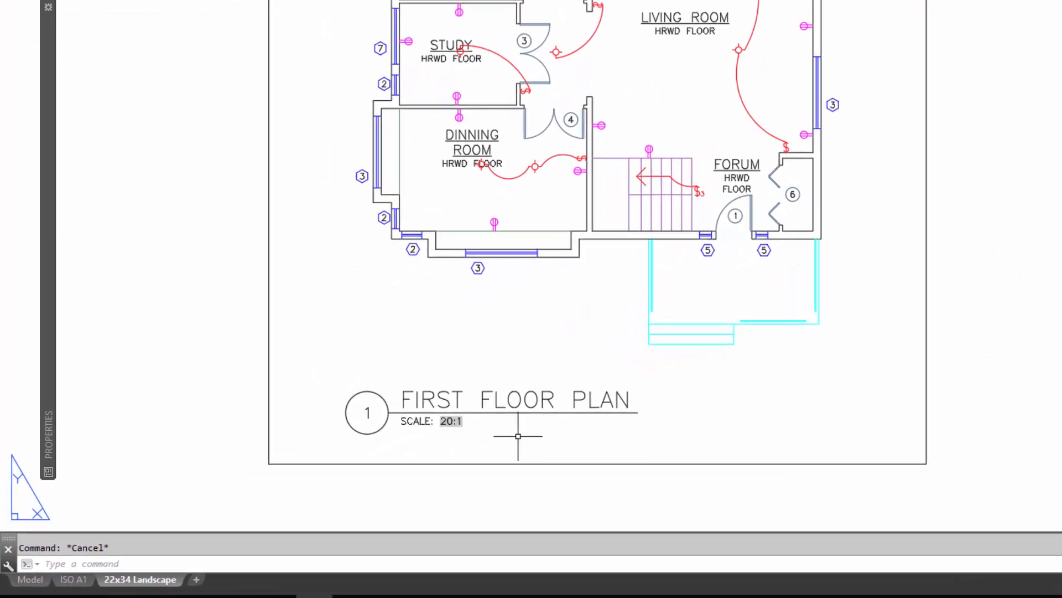
type("REGEN")
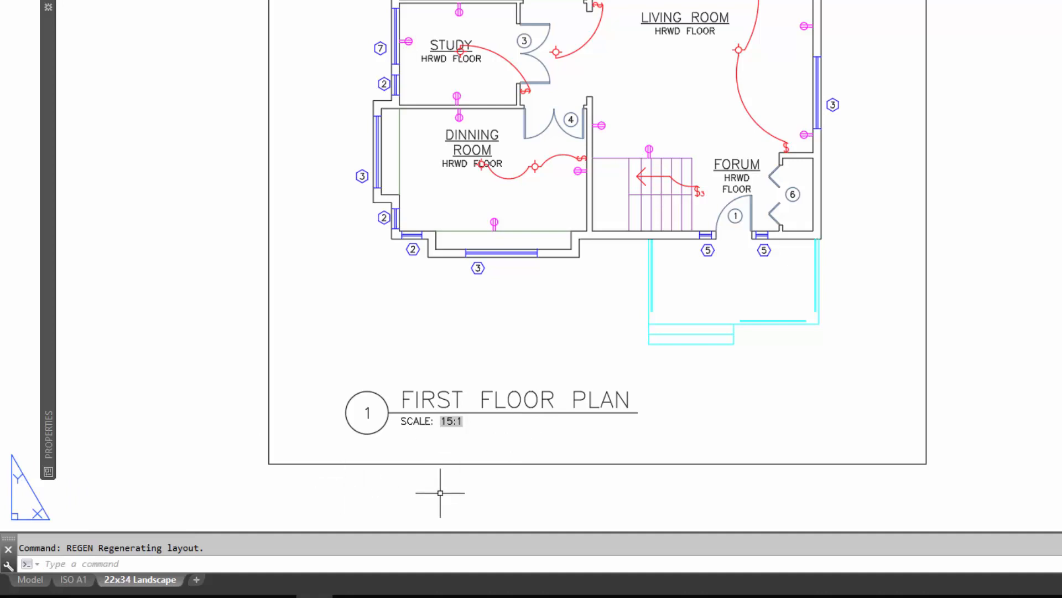
mouse_move(425, 477)
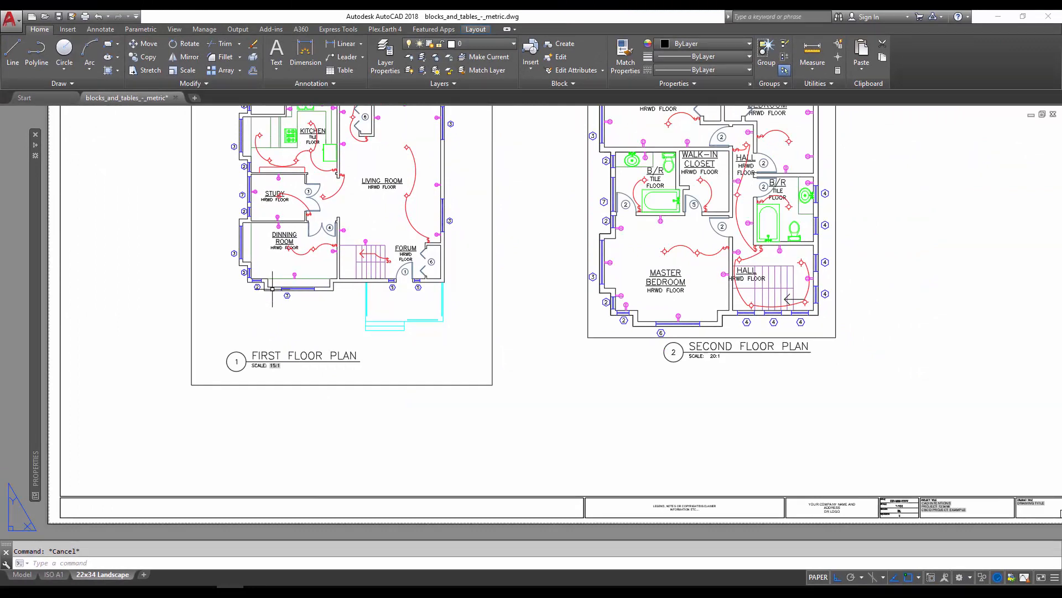
mouse_move(252, 303)
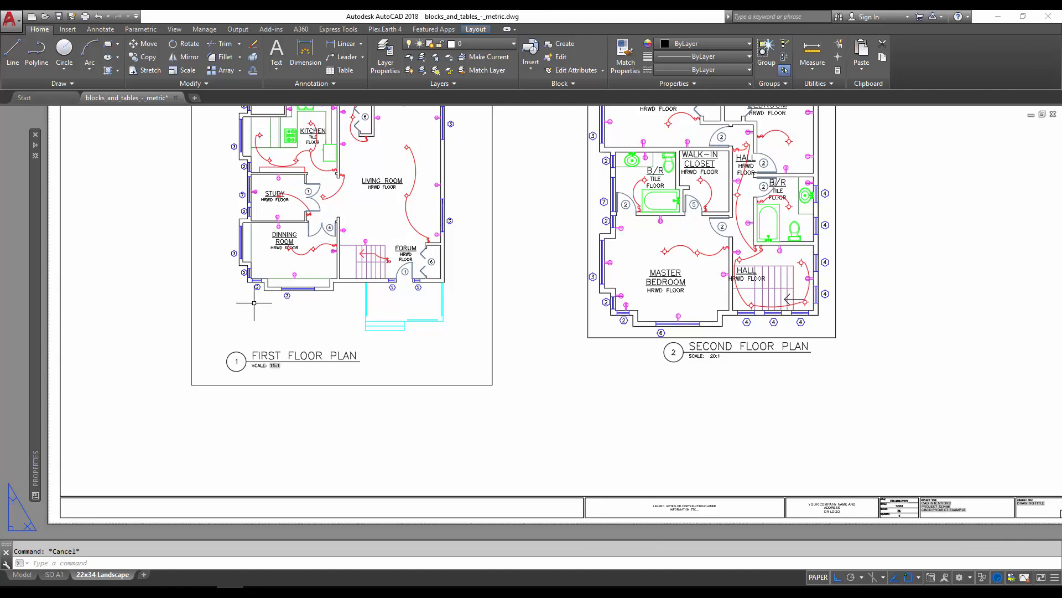
mouse_move(357, 327)
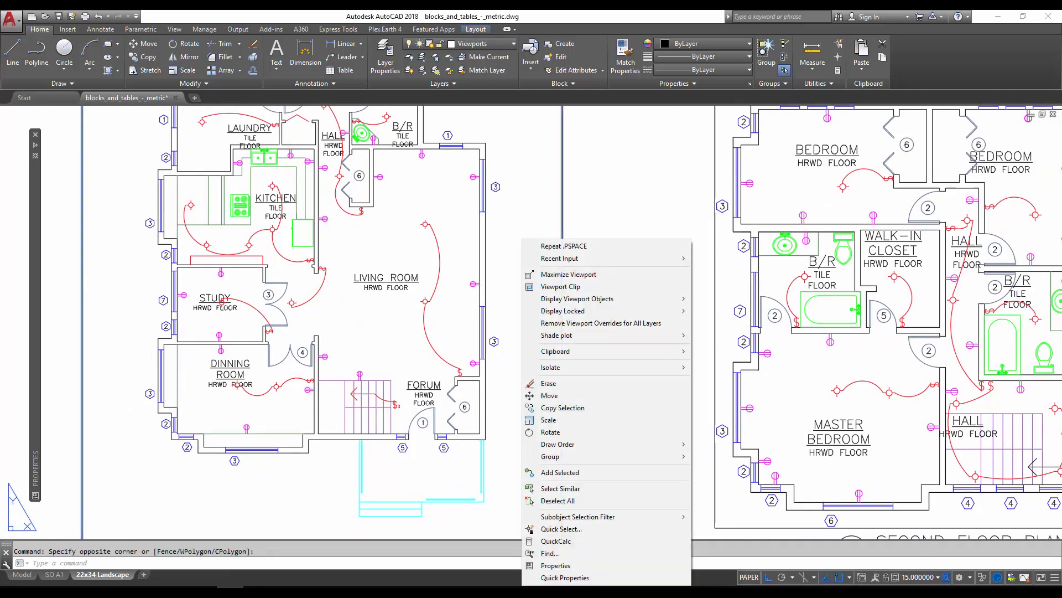
mouse_move(605, 311)
type("pl")
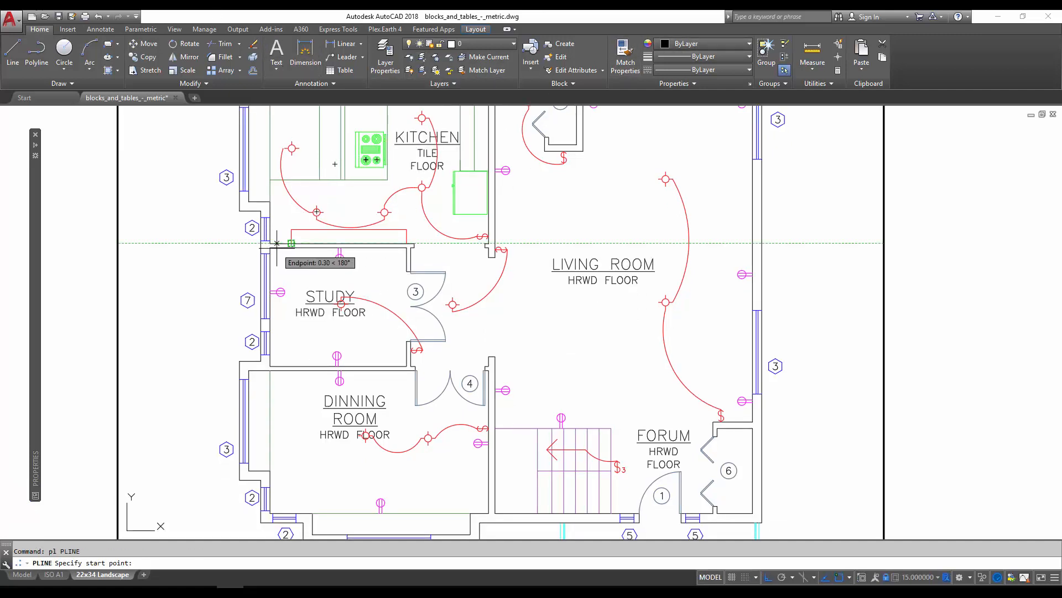
Trace the study's corners with a polyline and close it into a rectangular boundary
left_click(405, 247)
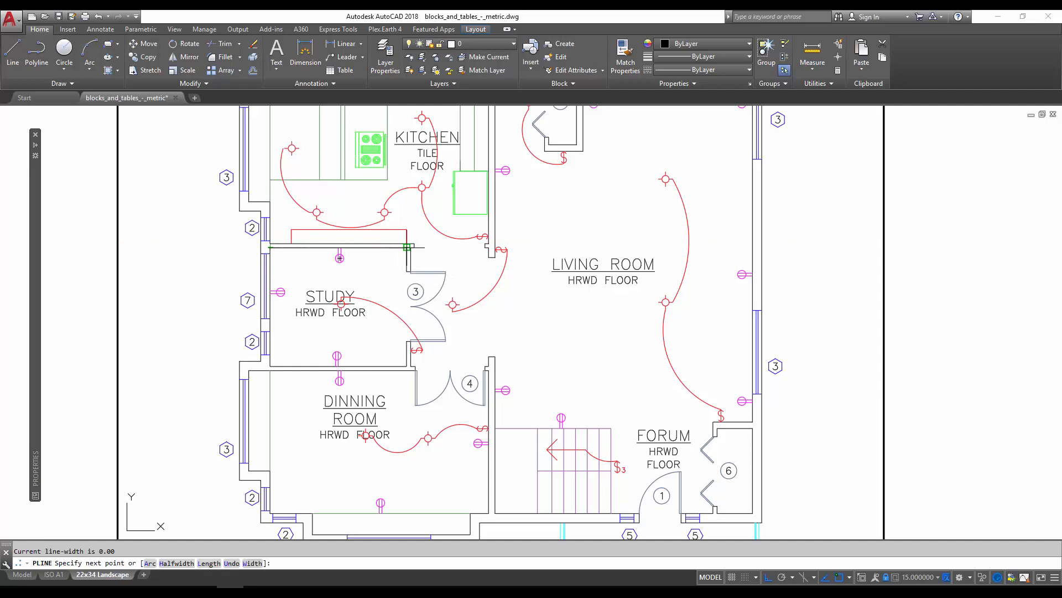
left_click(405, 366)
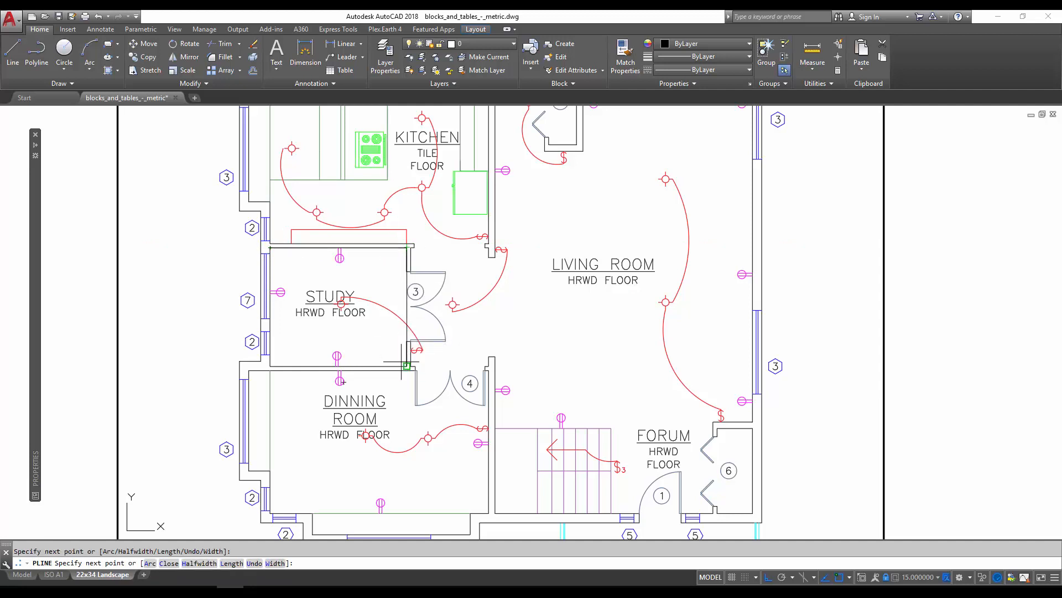
left_click(270, 367)
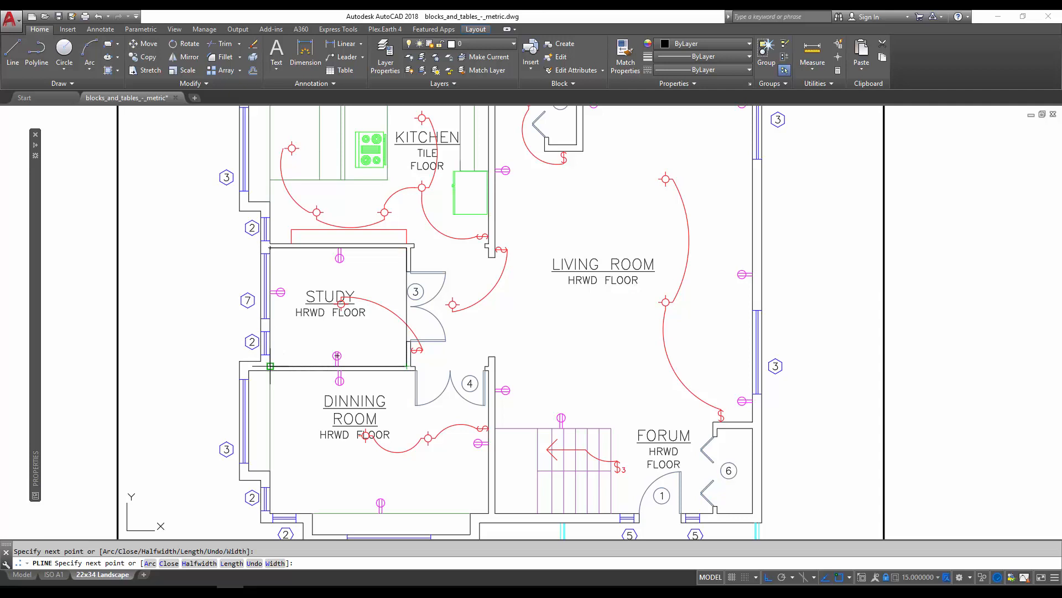
type("cl")
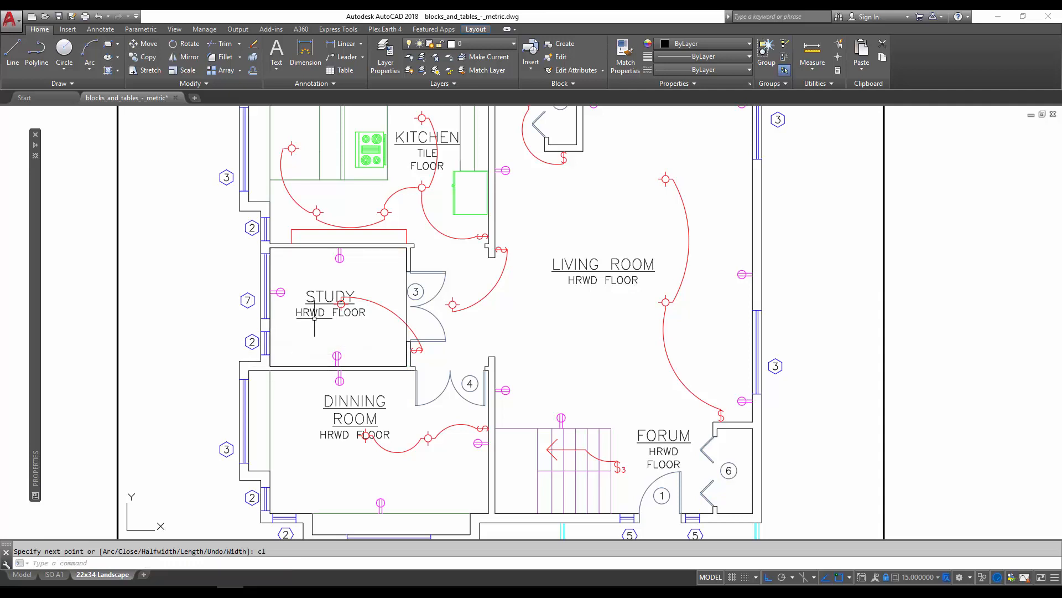
Verify the new study outline by selecting it, then select the STUDY room label
left_click(336, 308)
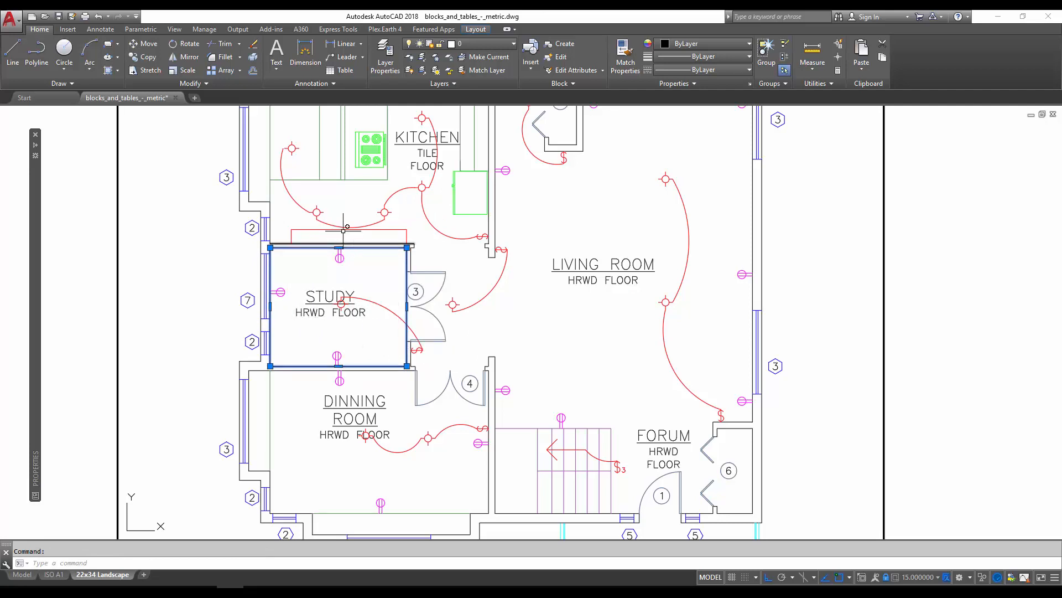
mouse_move(368, 264)
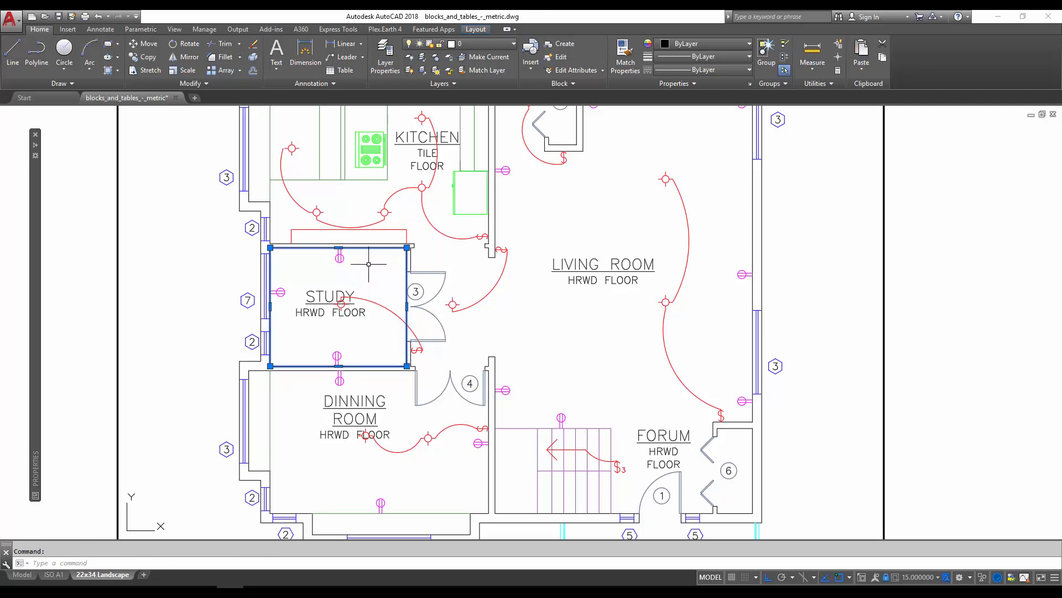
mouse_move(303, 261)
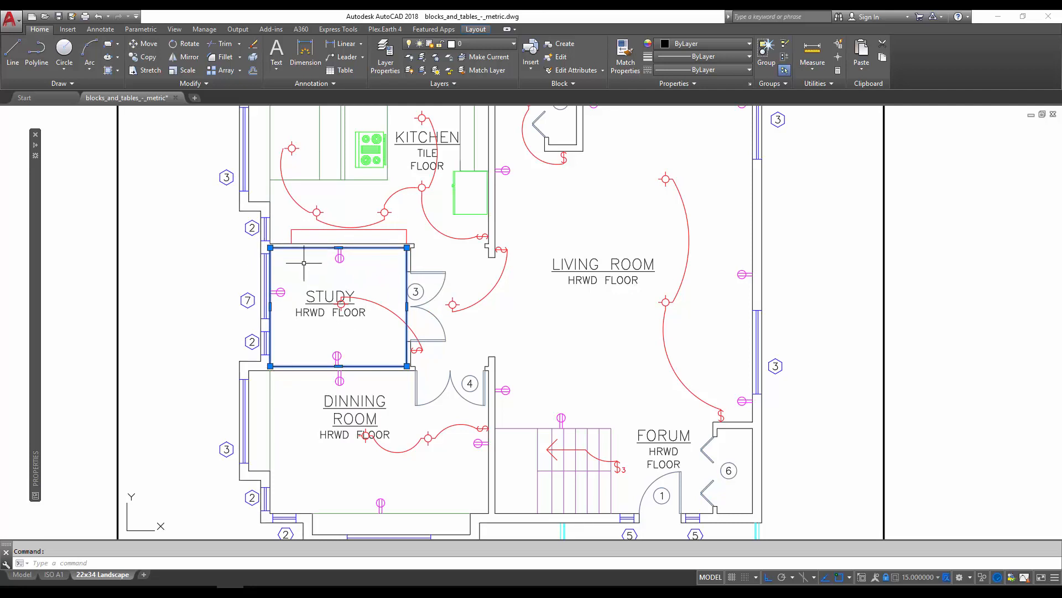
mouse_move(391, 292)
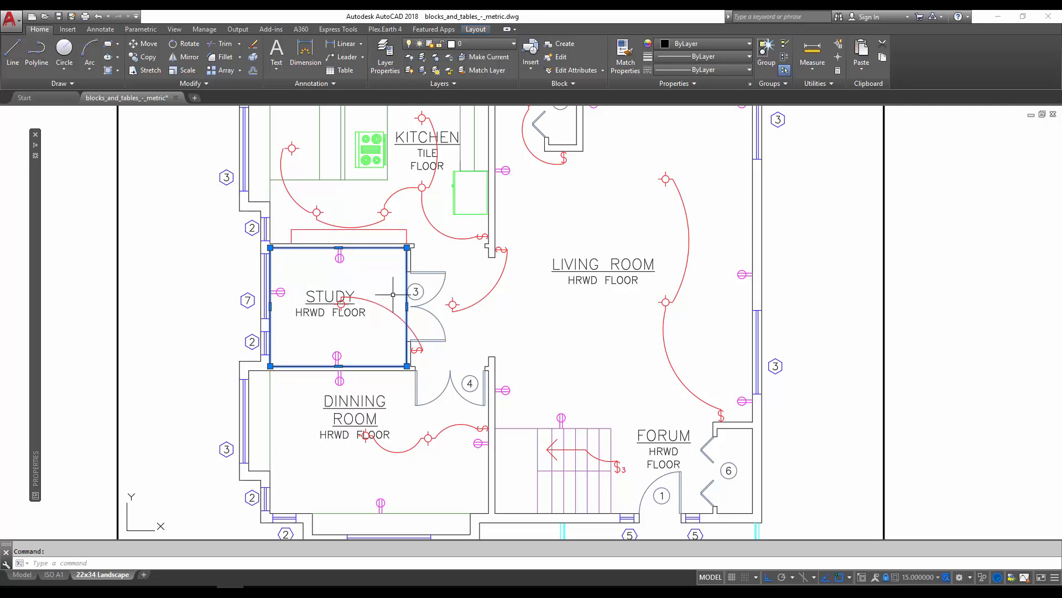
key("Escape")
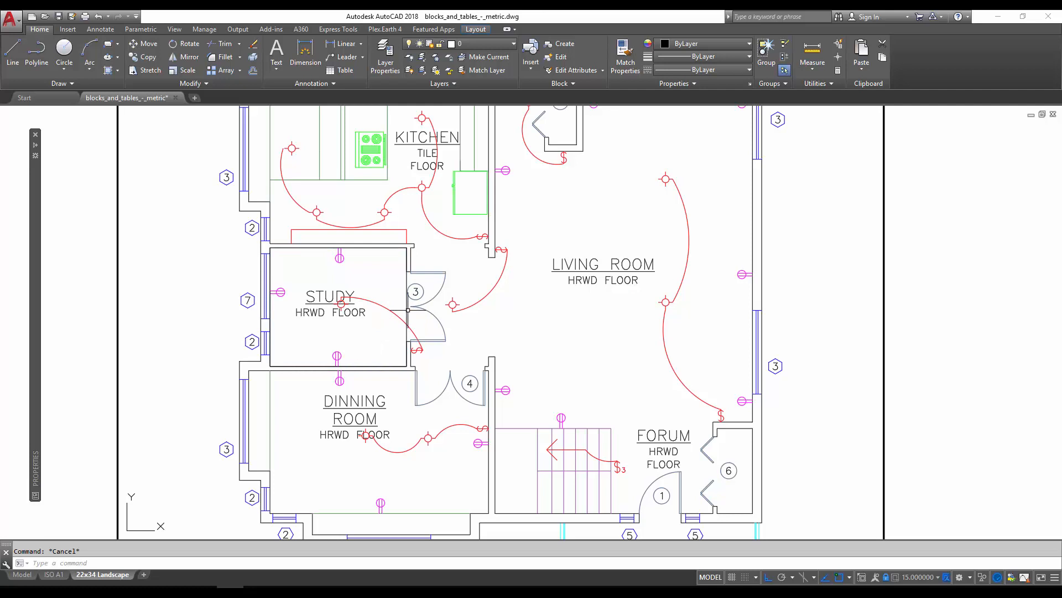
left_click(408, 309)
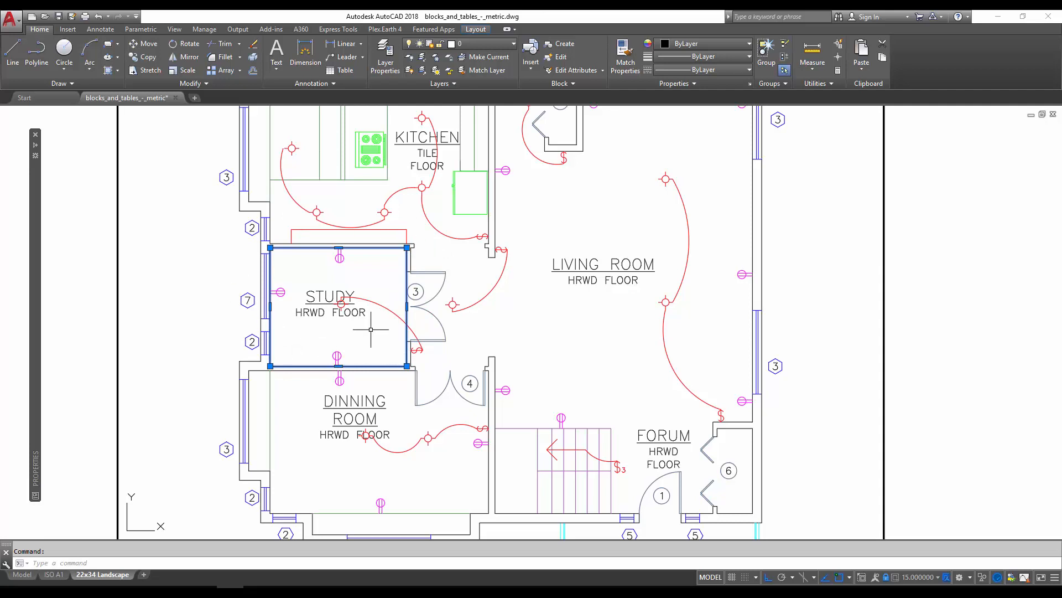
mouse_move(381, 323)
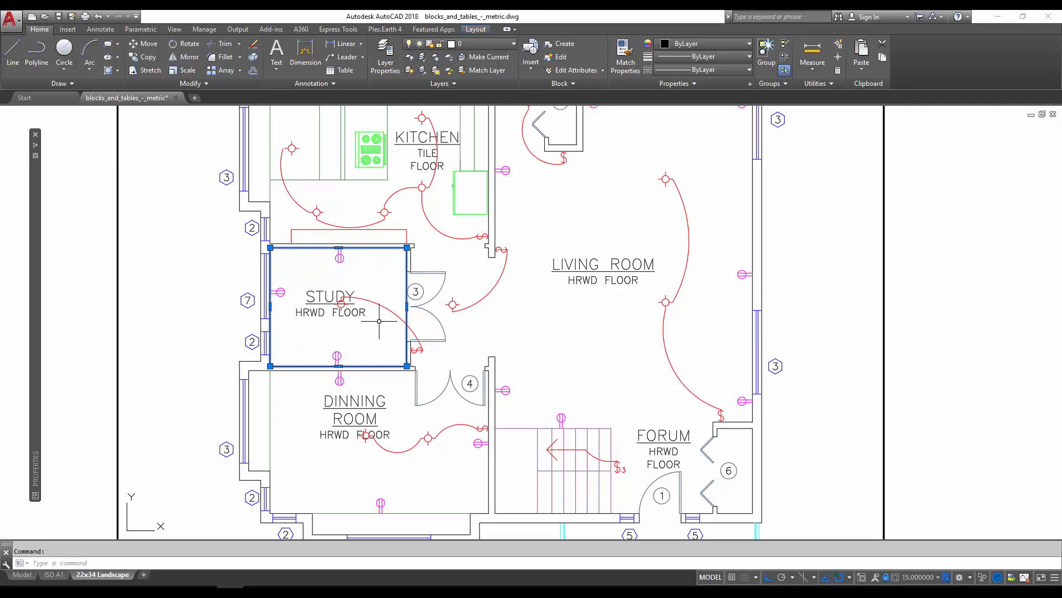
key("Escape")
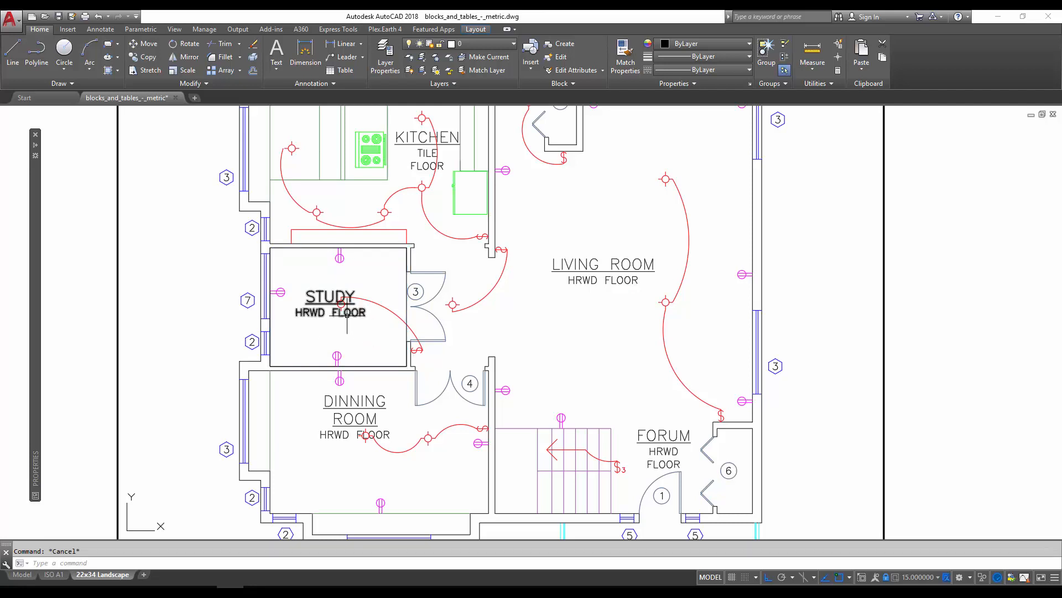
left_click(331, 305)
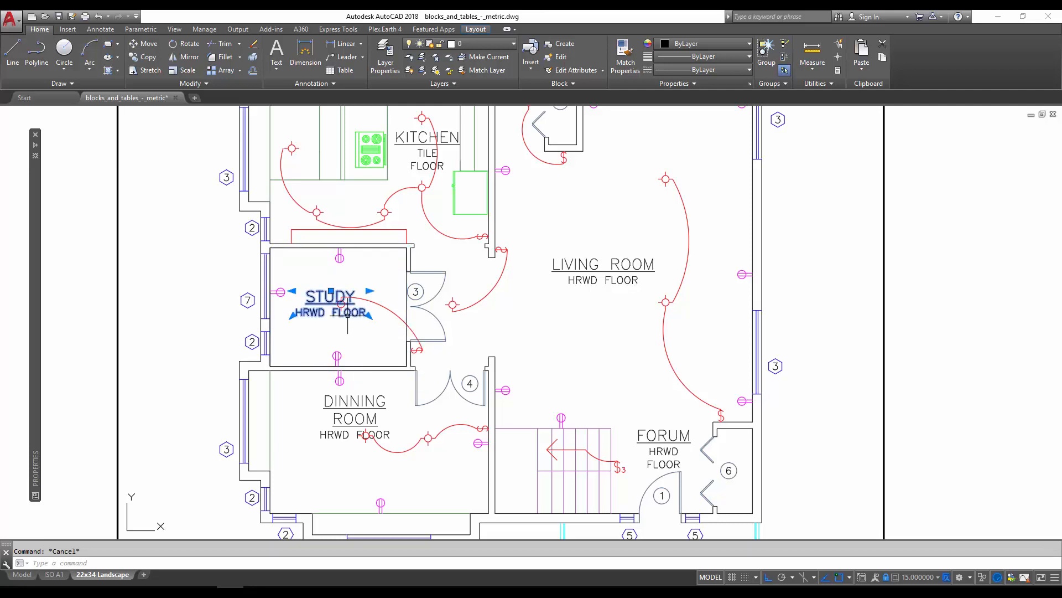
Edit the STUDY mtext and bring up the Insert Field dialog
double_click(330, 296)
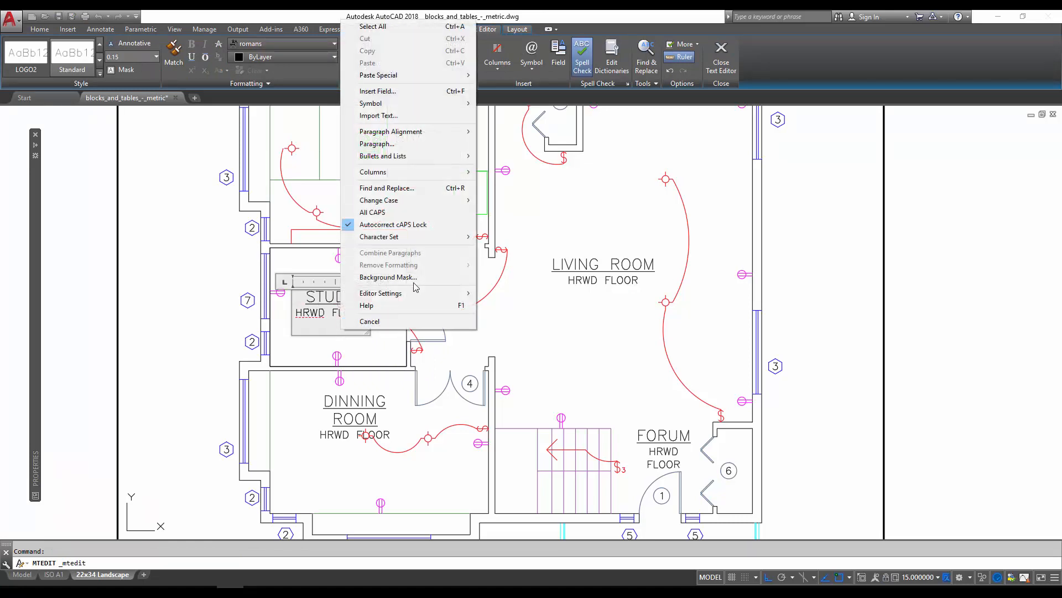
mouse_move(401, 94)
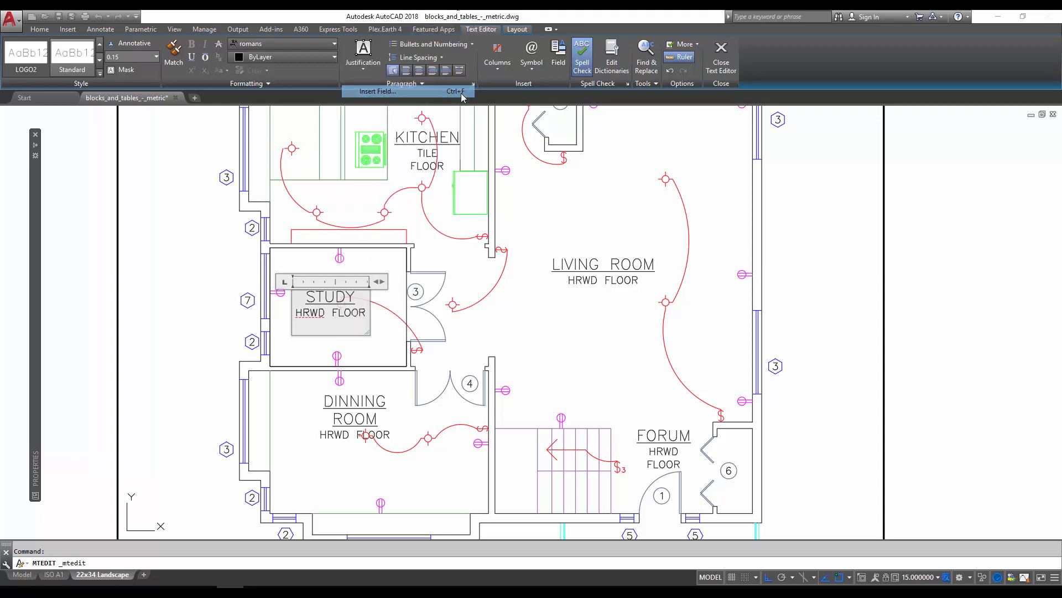
left_click(377, 90)
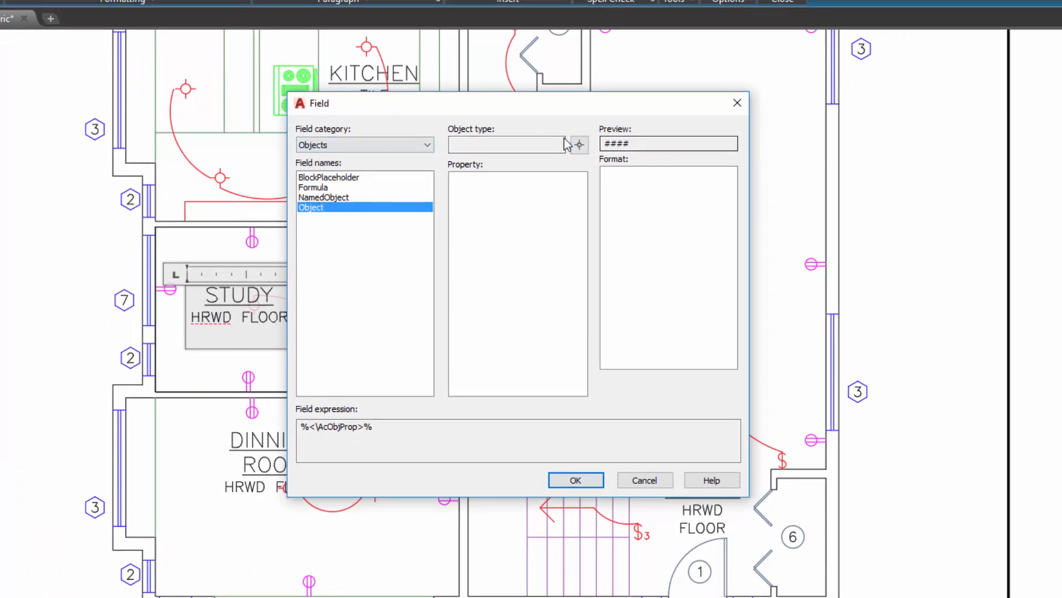
Pick the study polyline as source and choose its Area property in Decimal format, previewing 7.51
left_click(644, 479)
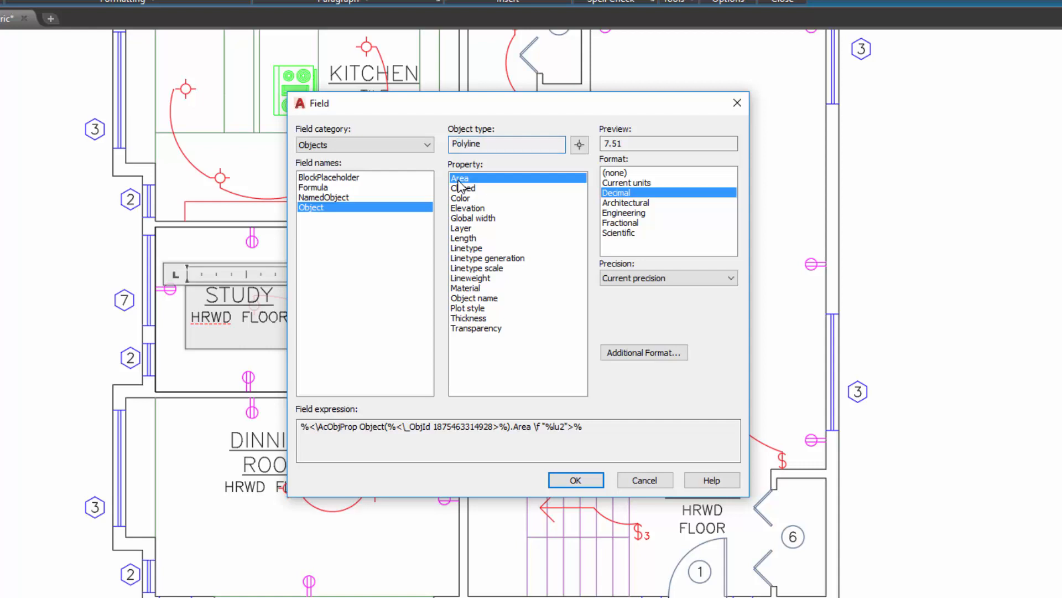
left_click(467, 209)
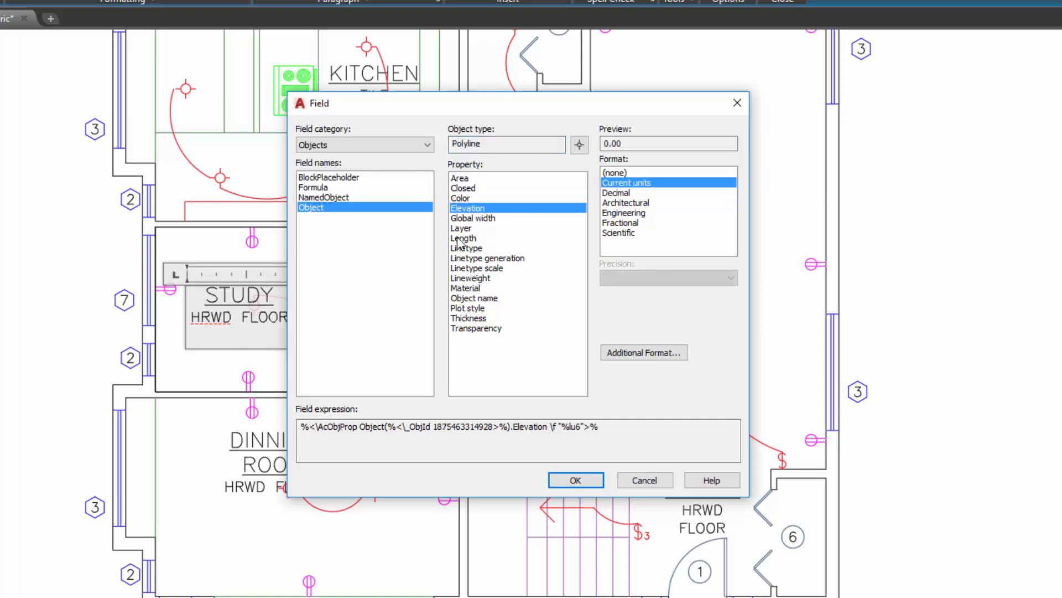
mouse_move(495, 255)
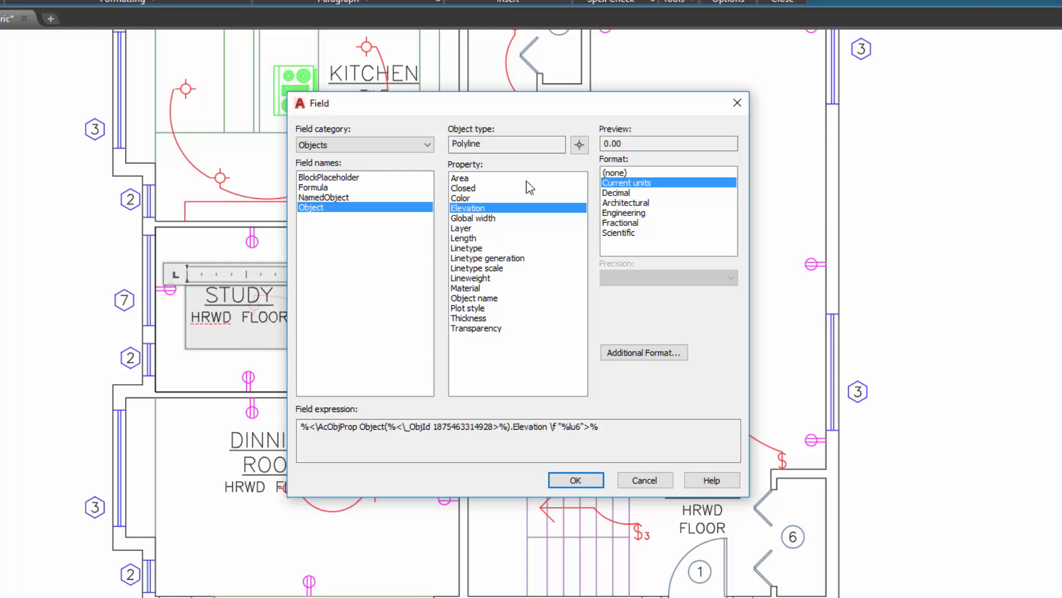
left_click(460, 177)
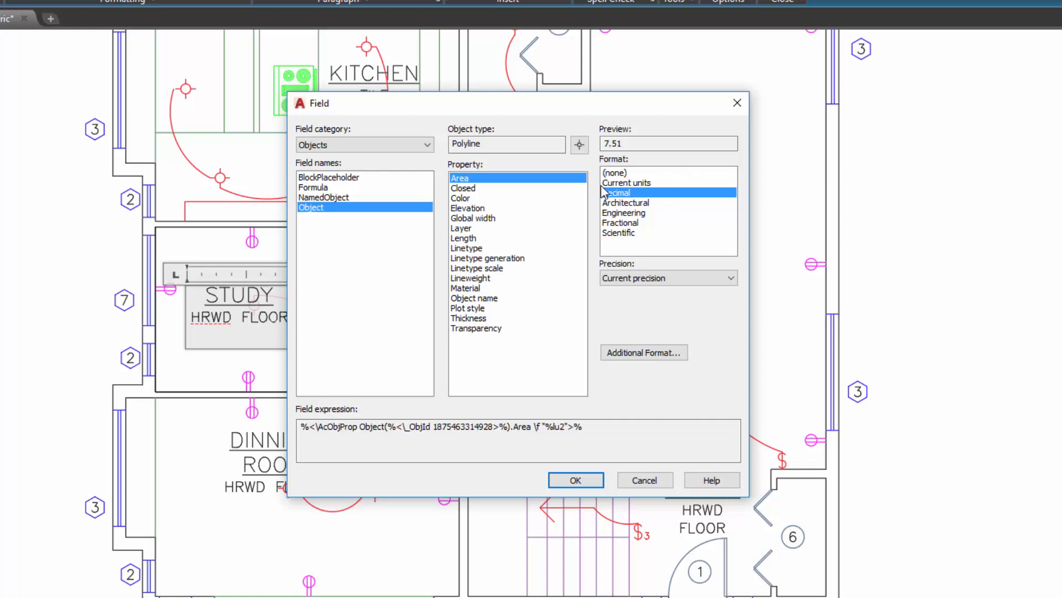
left_click(616, 192)
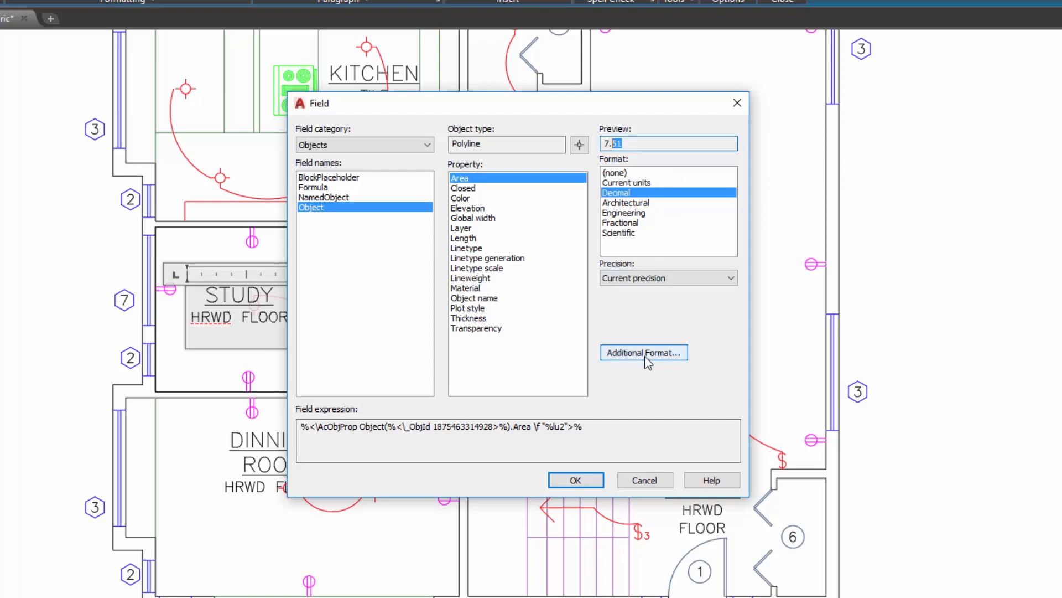
Add a 'sq m.' suffix in Additional Format so the area previews 7.51 sq m
left_click(644, 353)
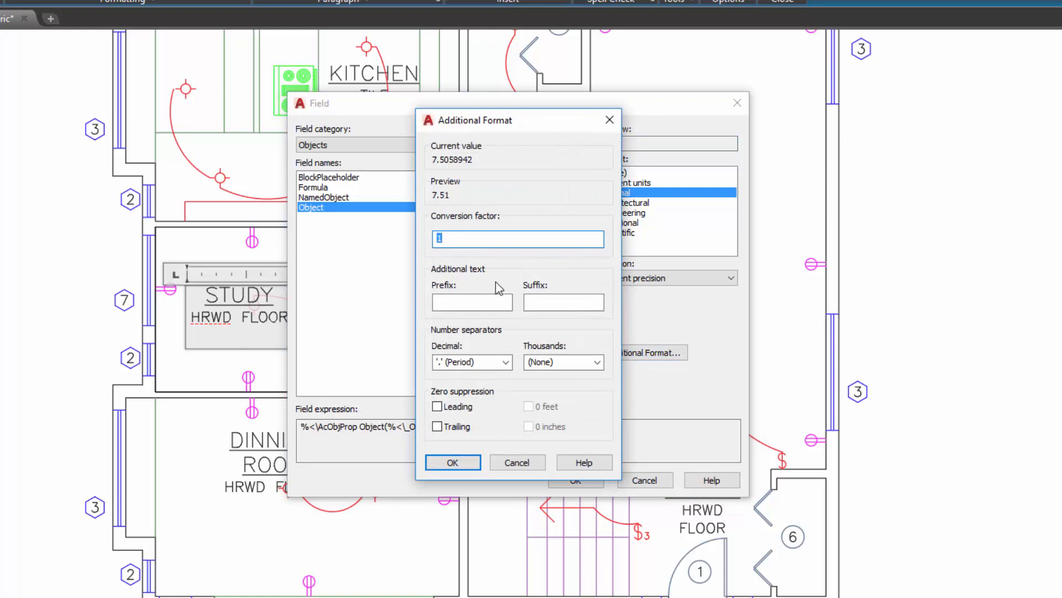
left_click(563, 302)
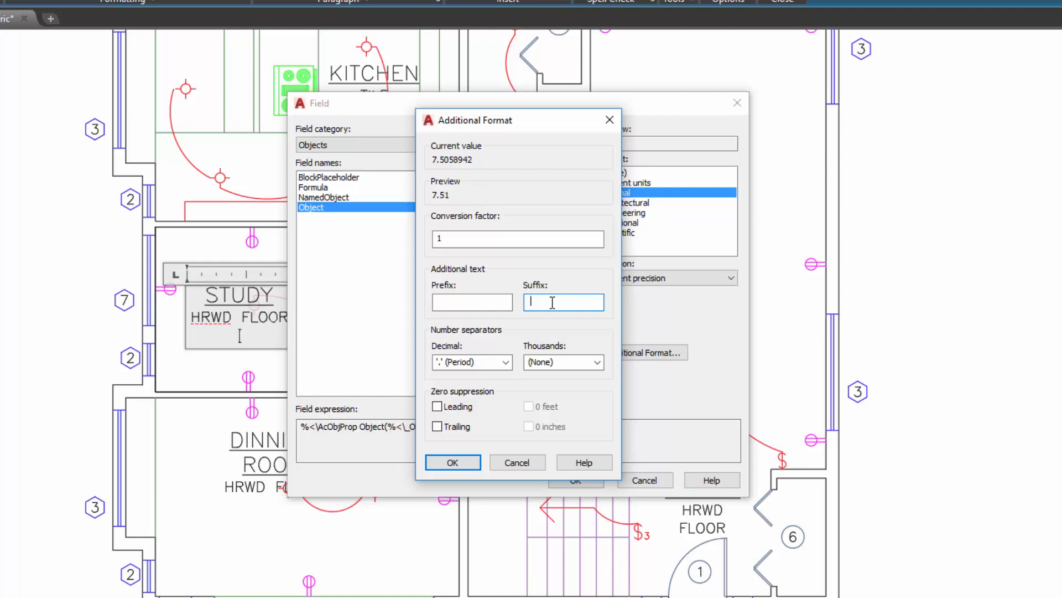
type("sq m")
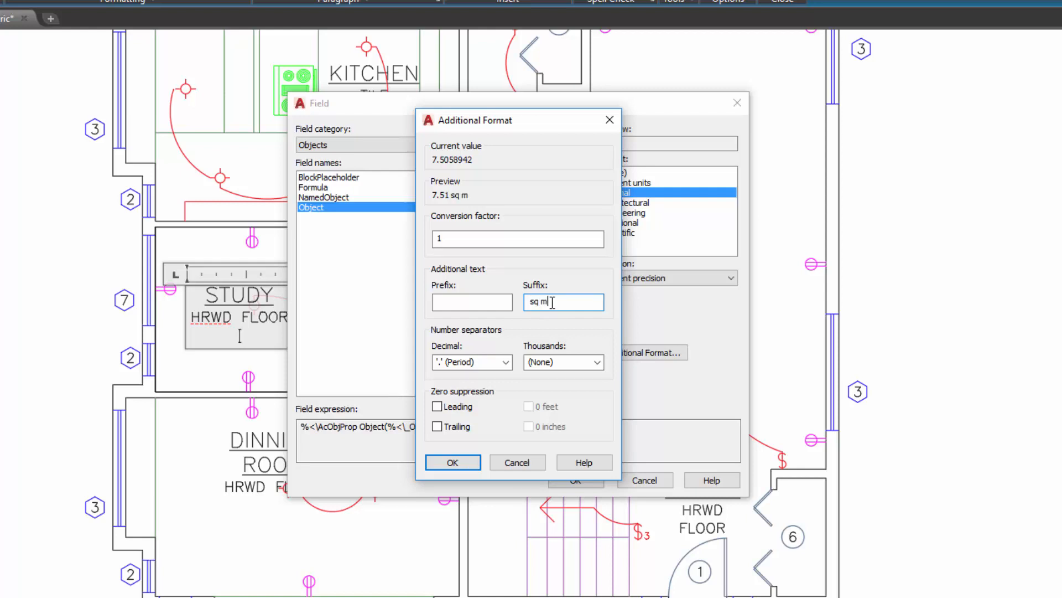
type(".")
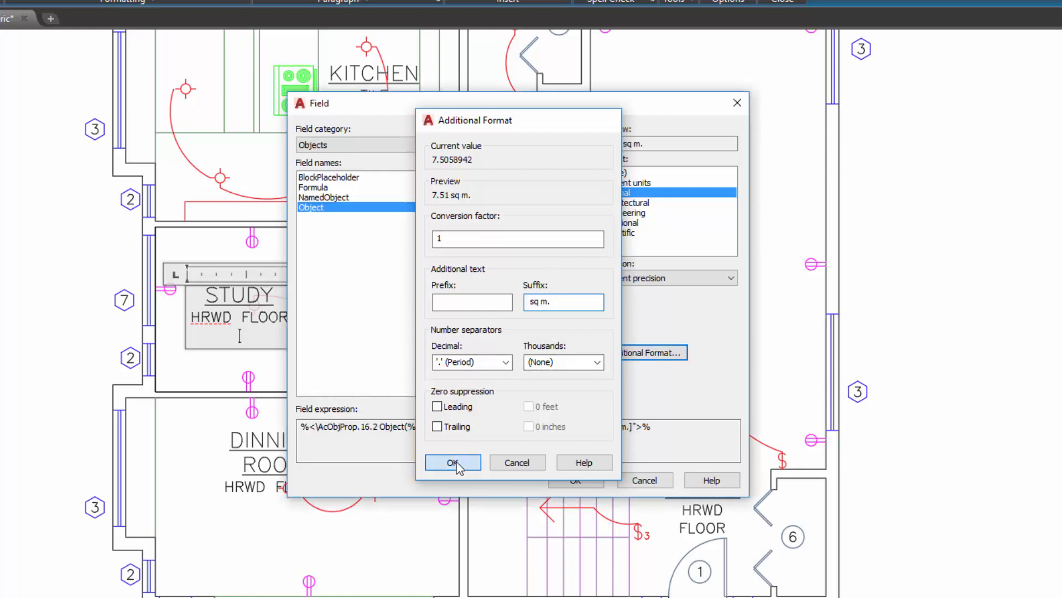
left_click(452, 462)
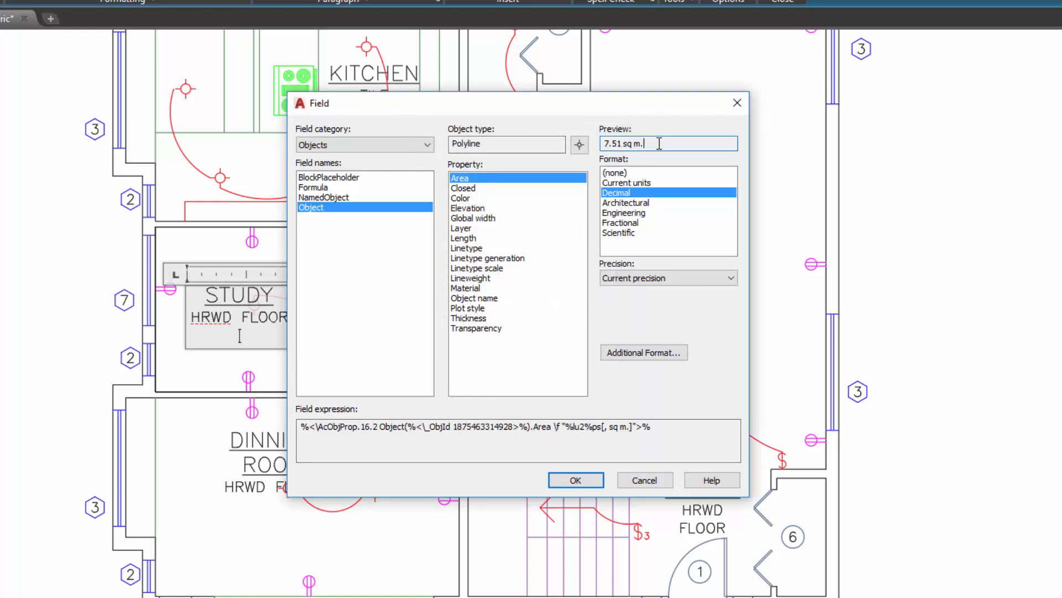
Insert the area field so the study label reads 7.51 sq m
left_click(575, 480)
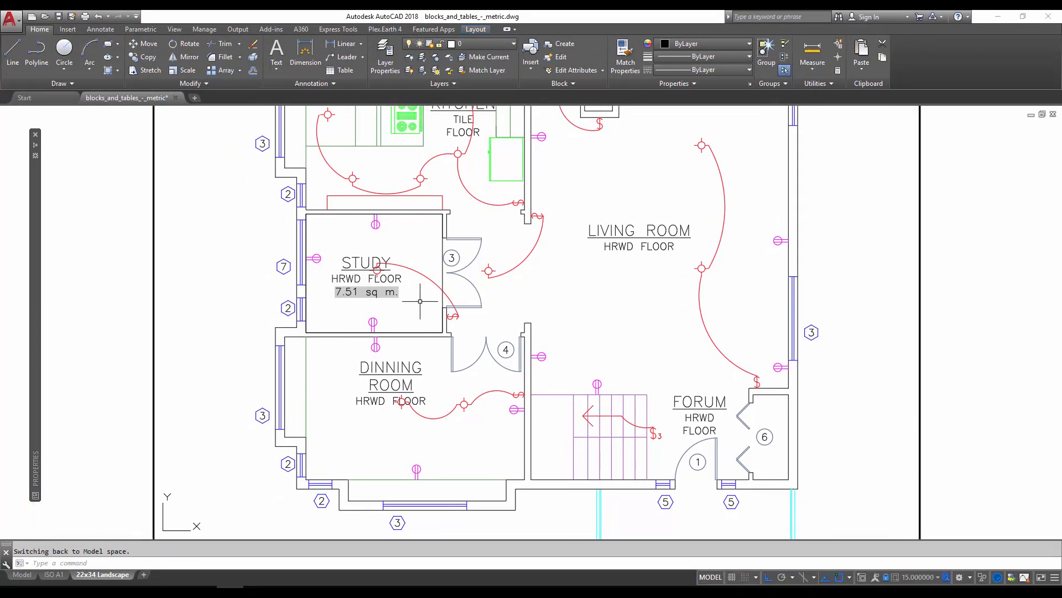
Leave the viewport and return to paper space on the sheet layout
double_click(365, 277)
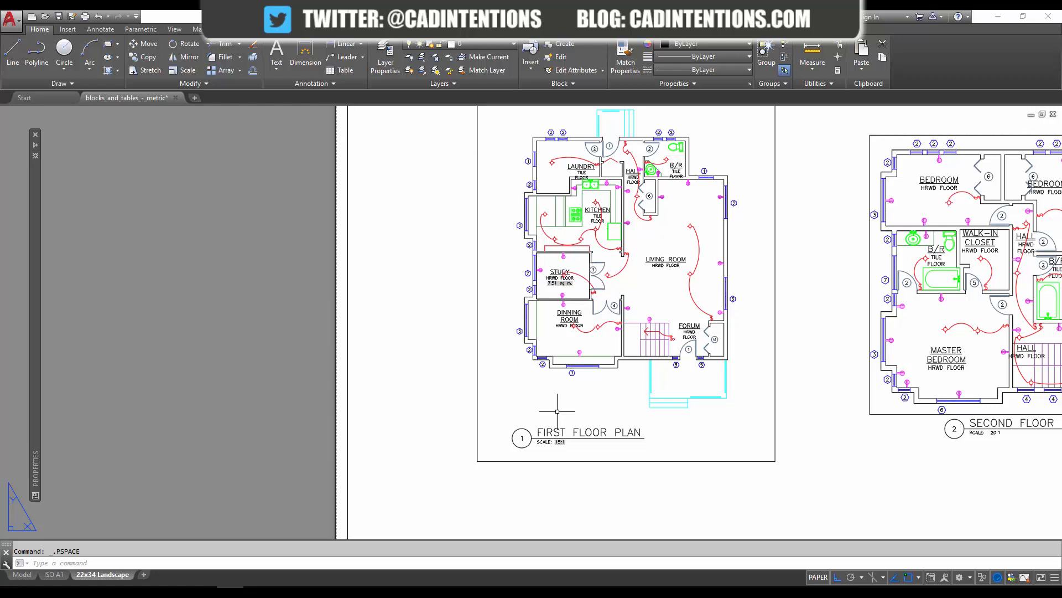
mouse_move(686, 406)
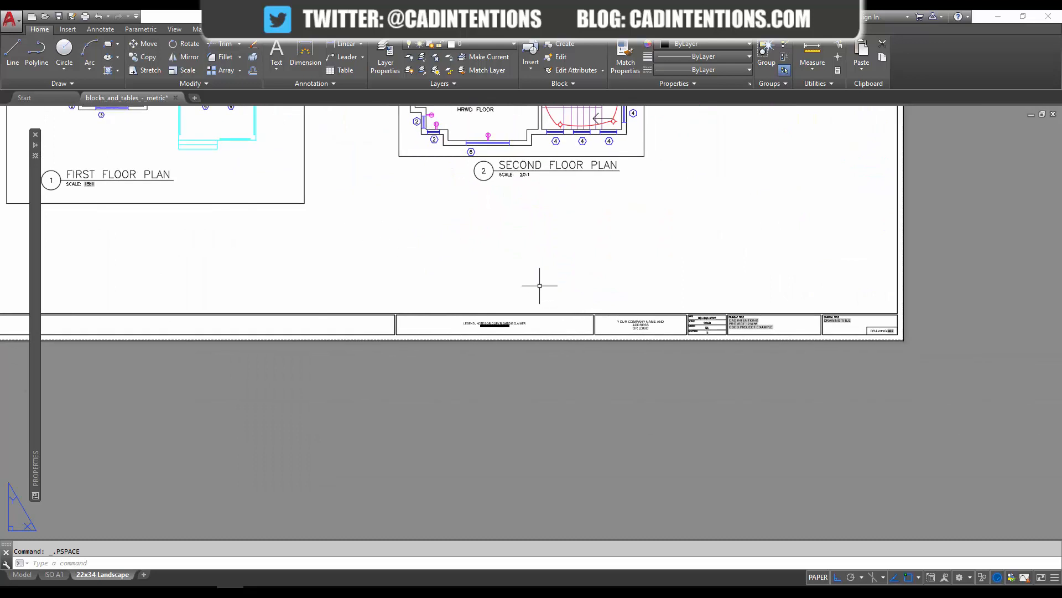
mouse_move(573, 289)
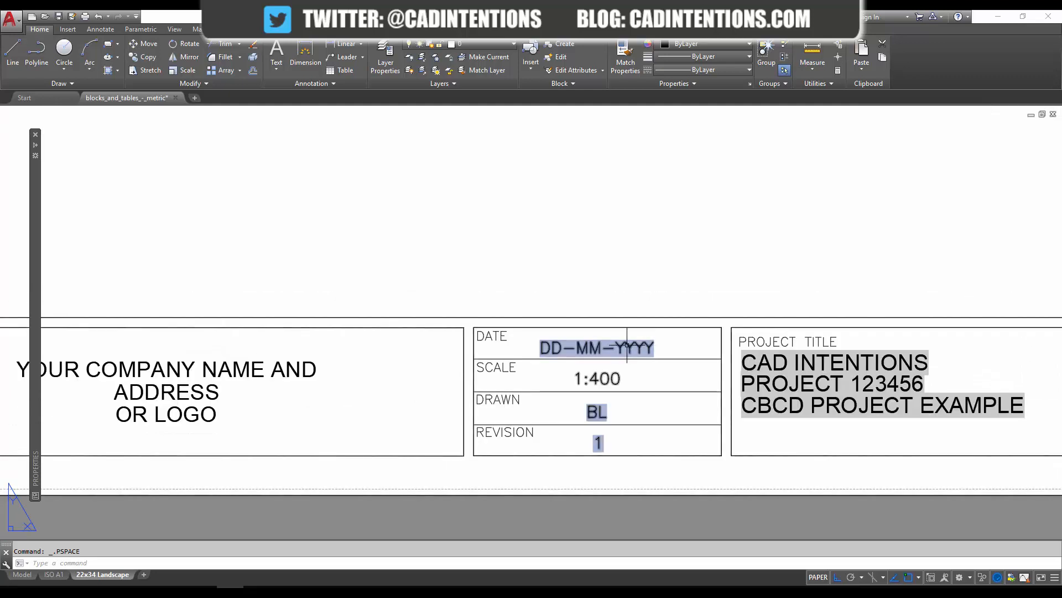
Edit the field behind the title block's DESIGN_DATE attribute value
double_click(595, 346)
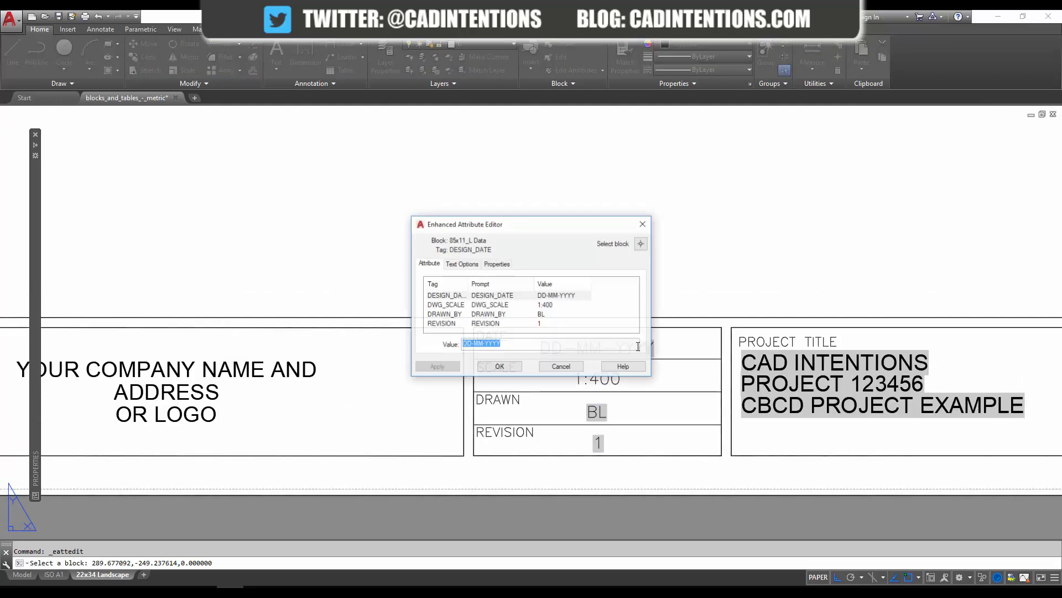
mouse_move(511, 359)
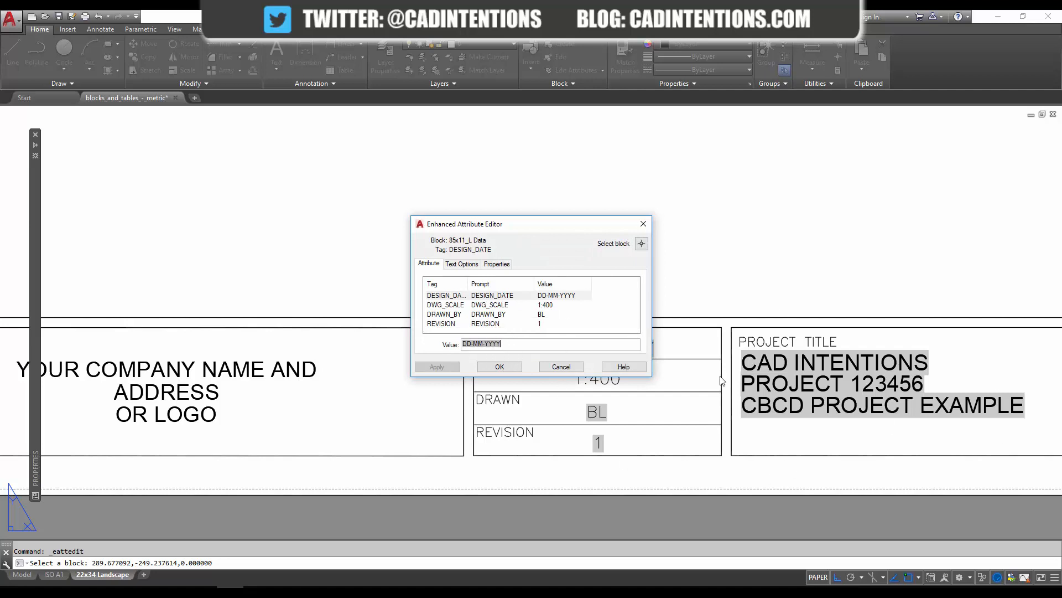
mouse_move(811, 418)
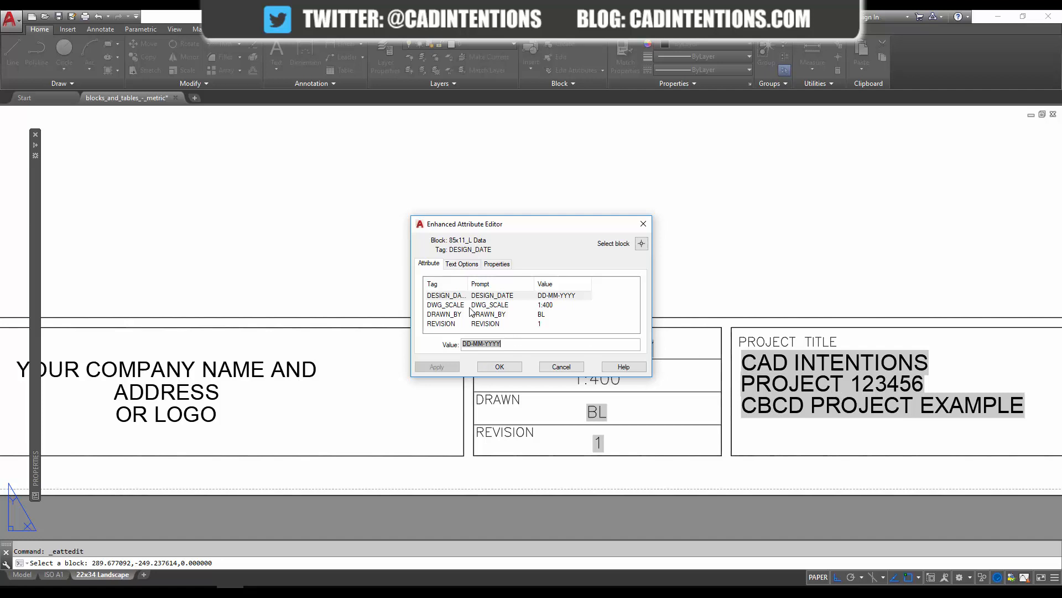
right_click(481, 343)
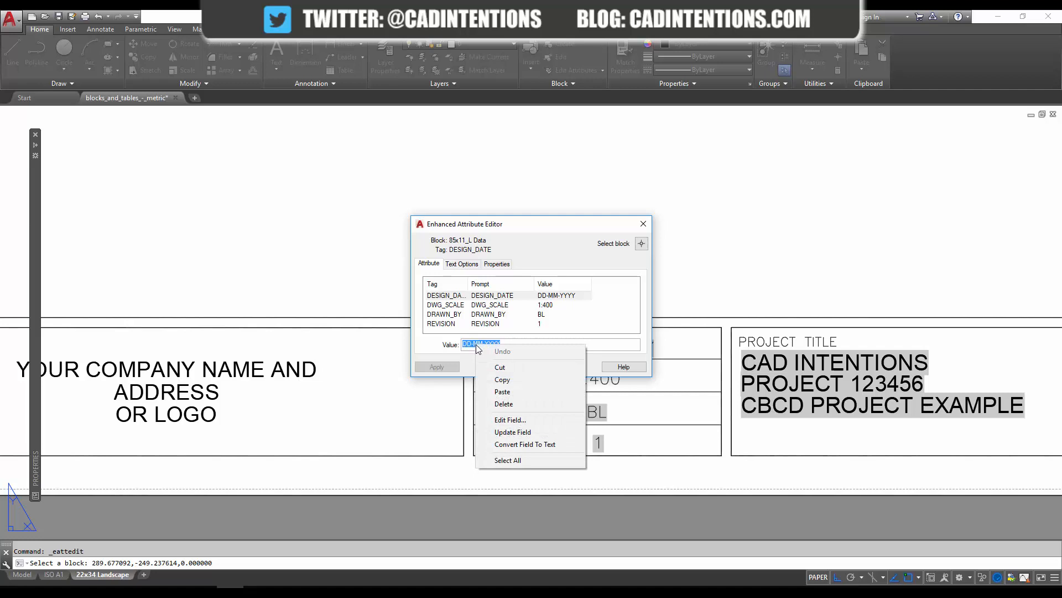
left_click(511, 420)
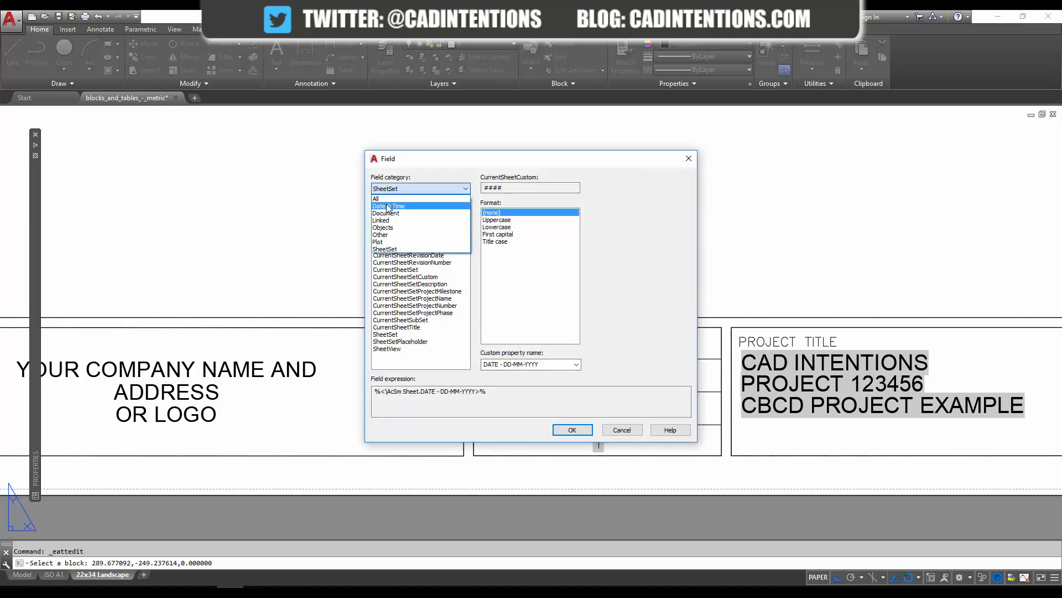
Insert a Date & Time > Date field with custom format dd-MM-yyyy and confirm it
left_click(389, 206)
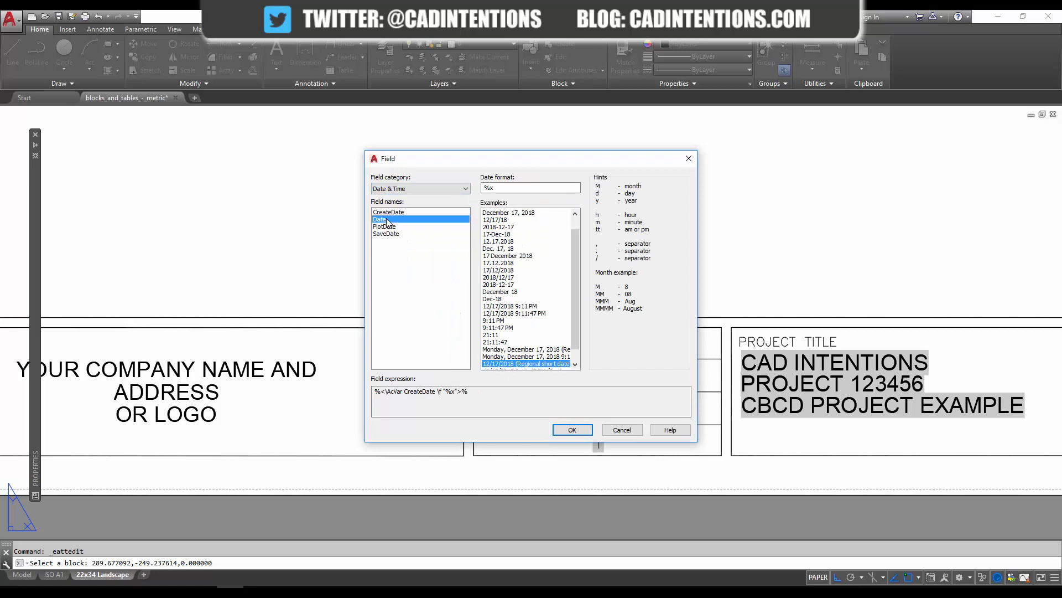
left_click(380, 218)
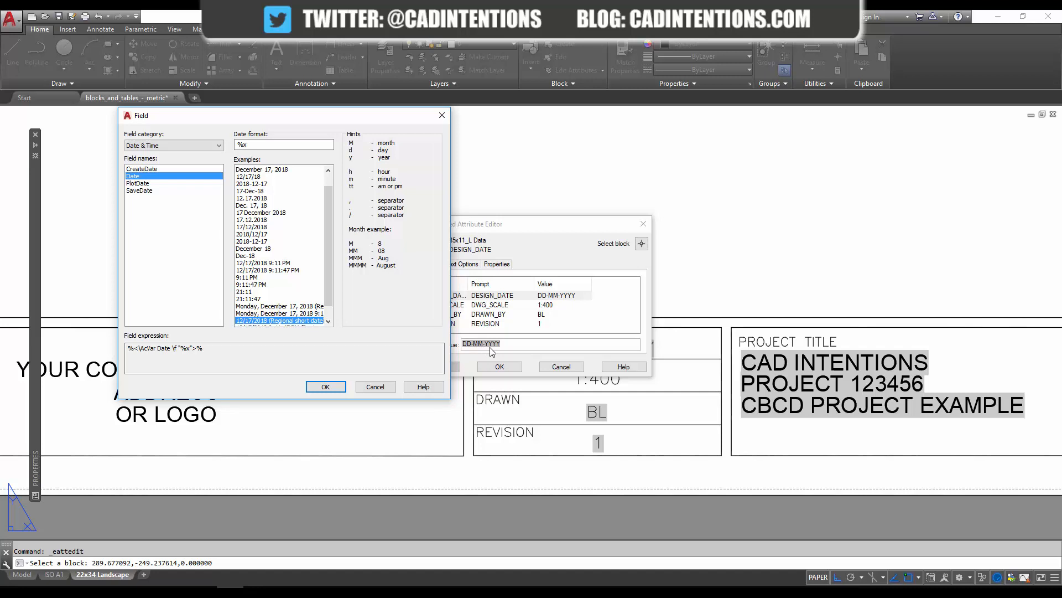
mouse_move(501, 347)
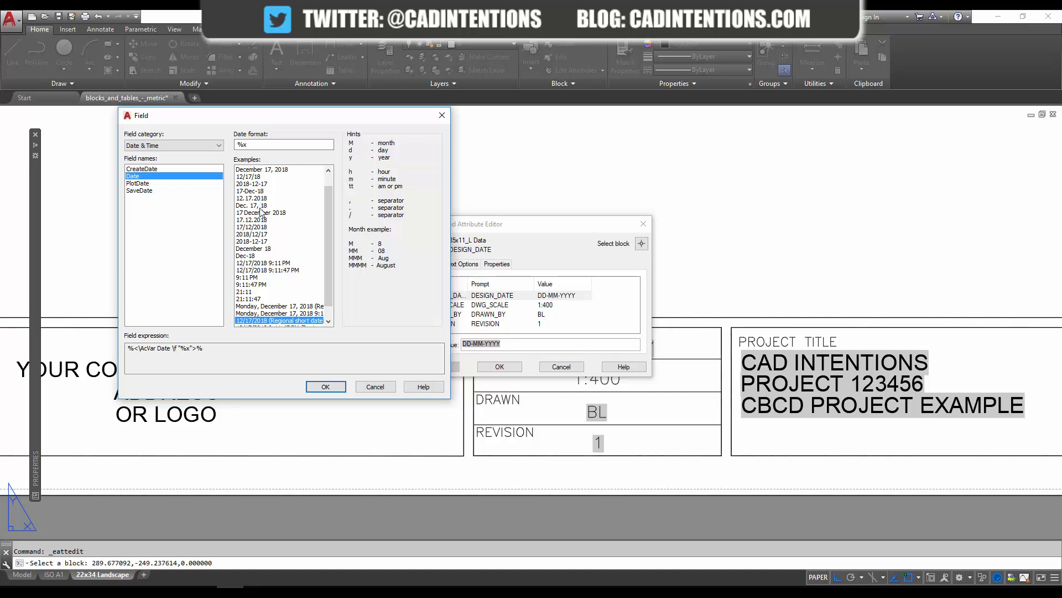
left_click(250, 190)
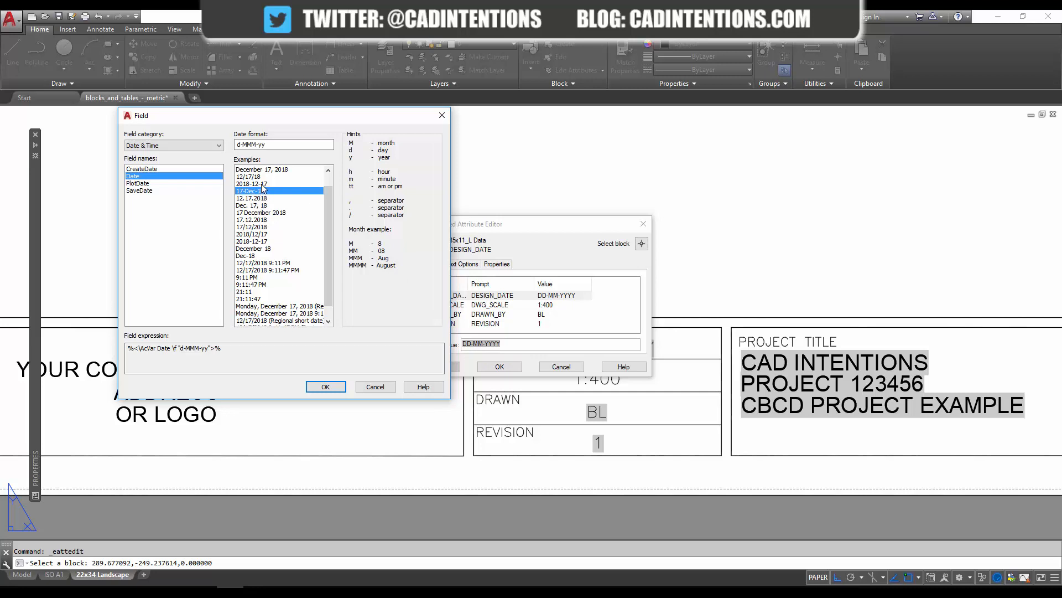
left_click(251, 183)
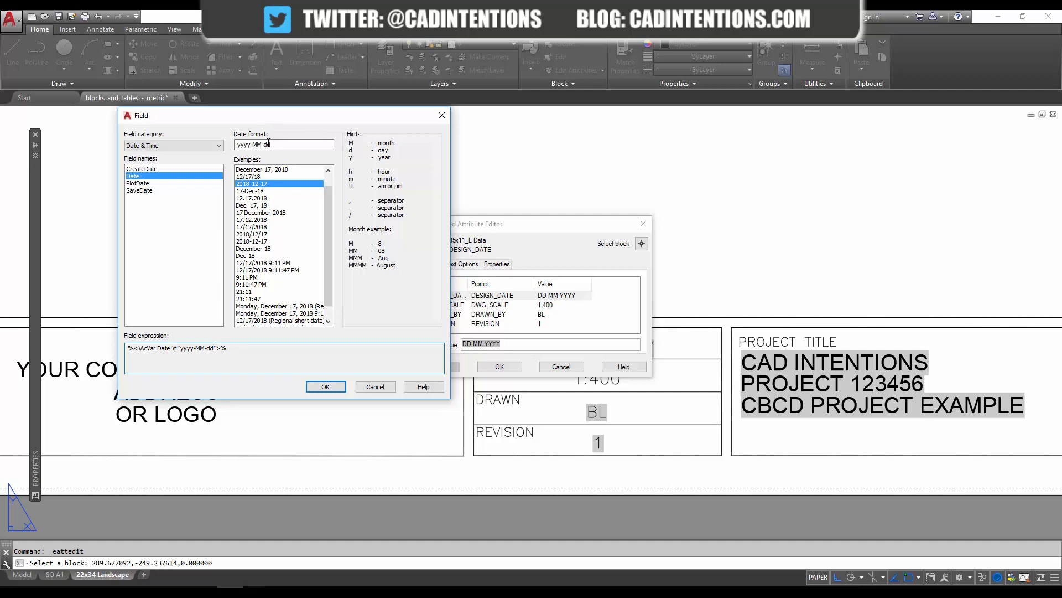
triple_click(282, 144)
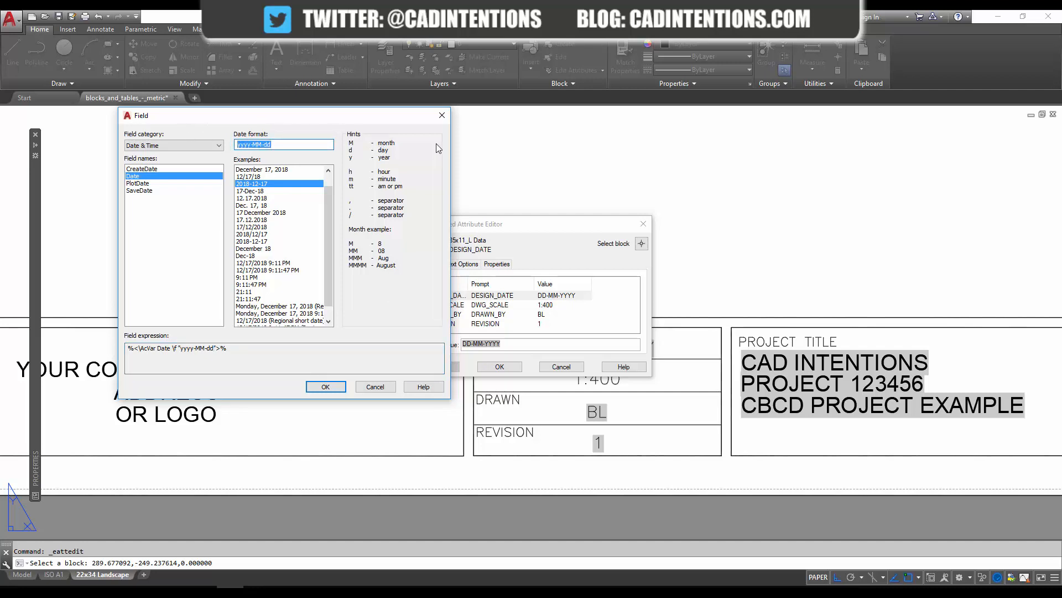
mouse_move(421, 224)
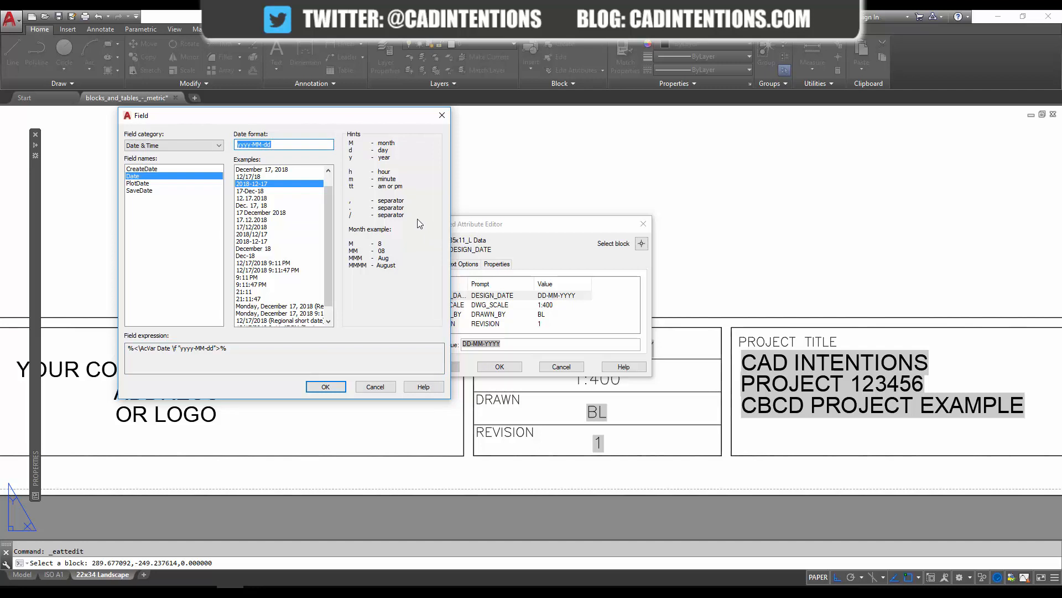
type("dd-MM-")
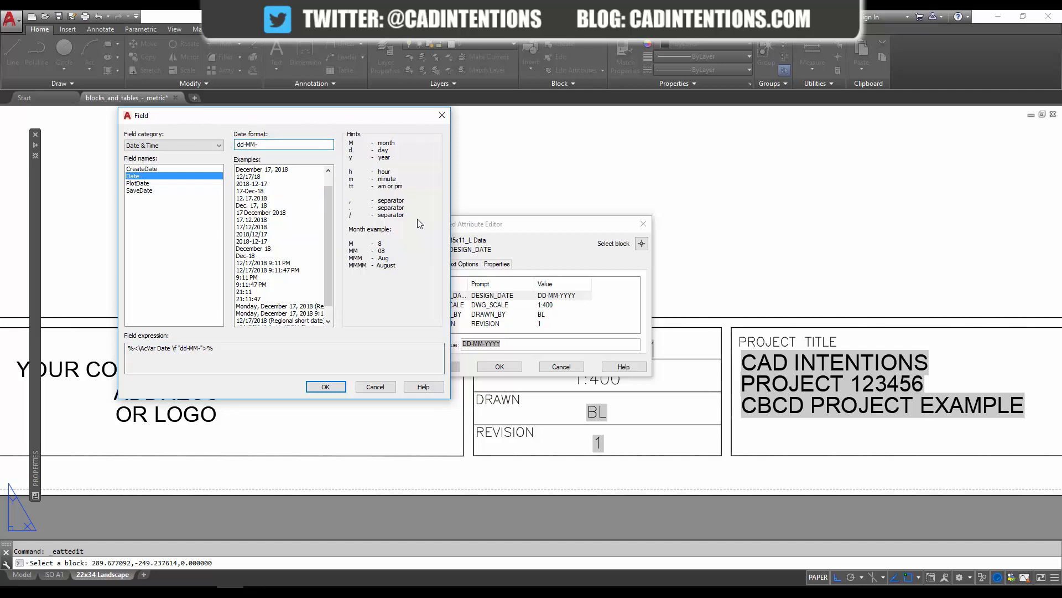
type("yyyy")
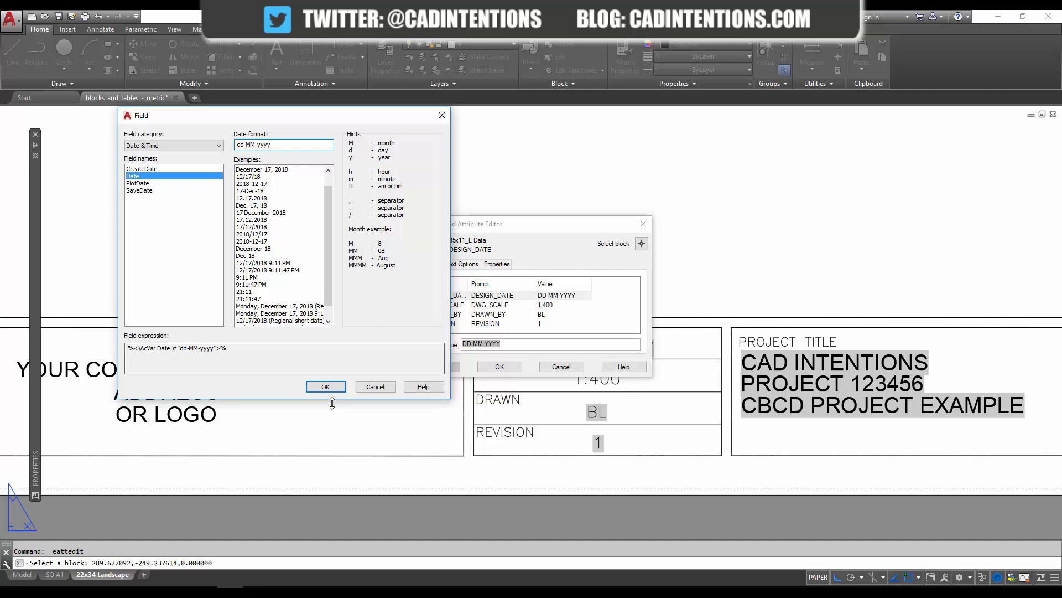
left_click(325, 386)
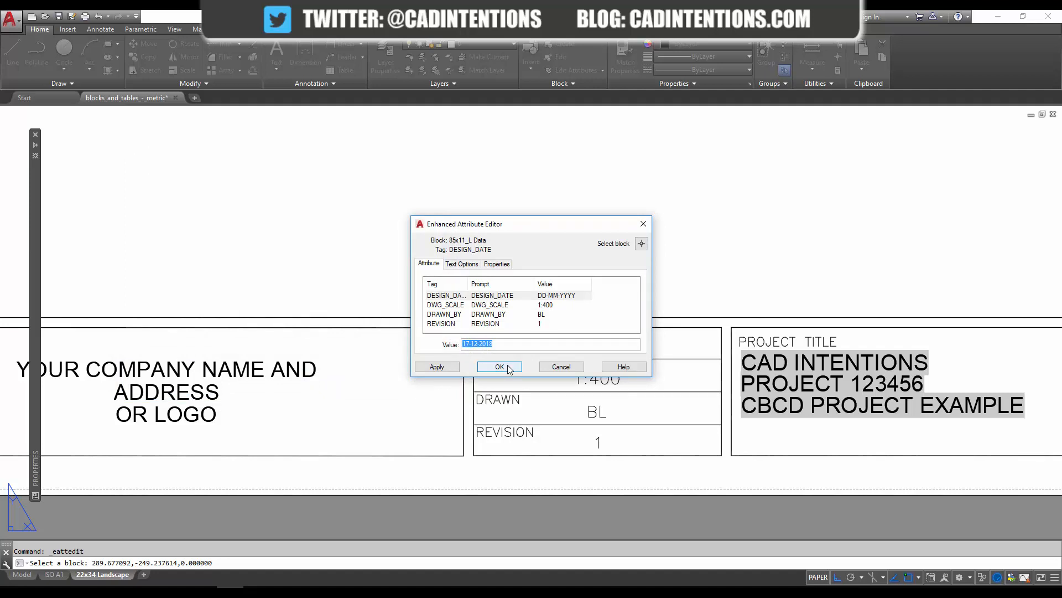
Apply the attribute change so the title block date reads 17-12-2018
left_click(499, 366)
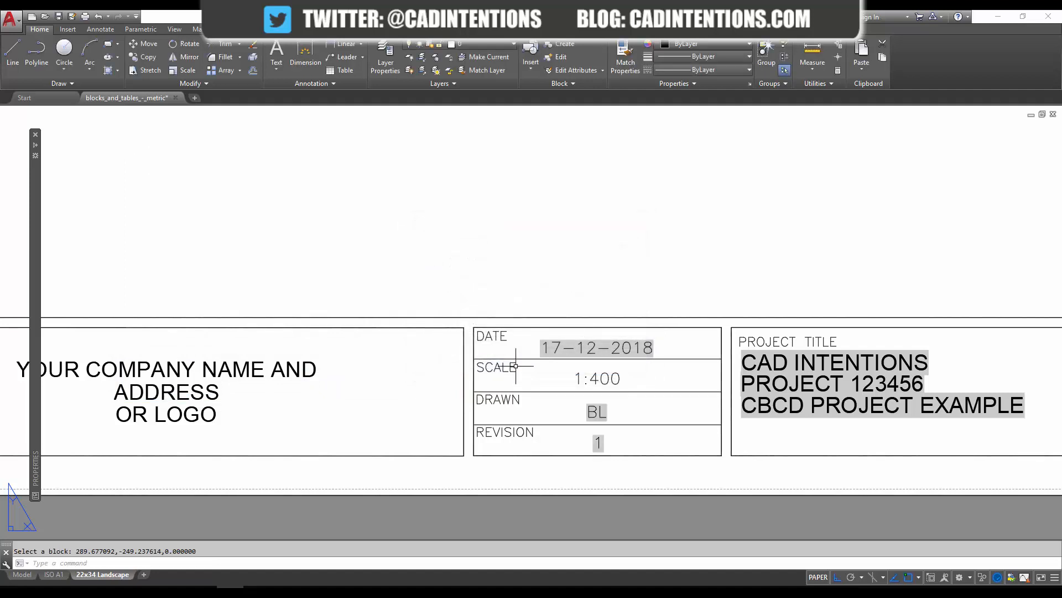